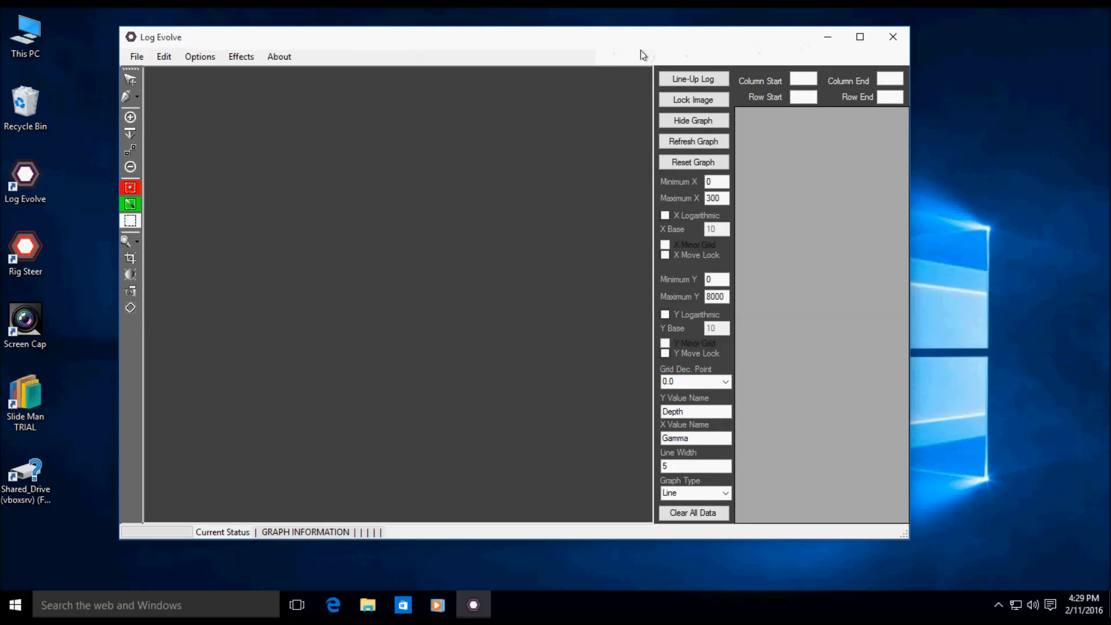
Maximize Log Evolve and reach the File menu's open choices after glancing at Edit.
left_click(858, 36)
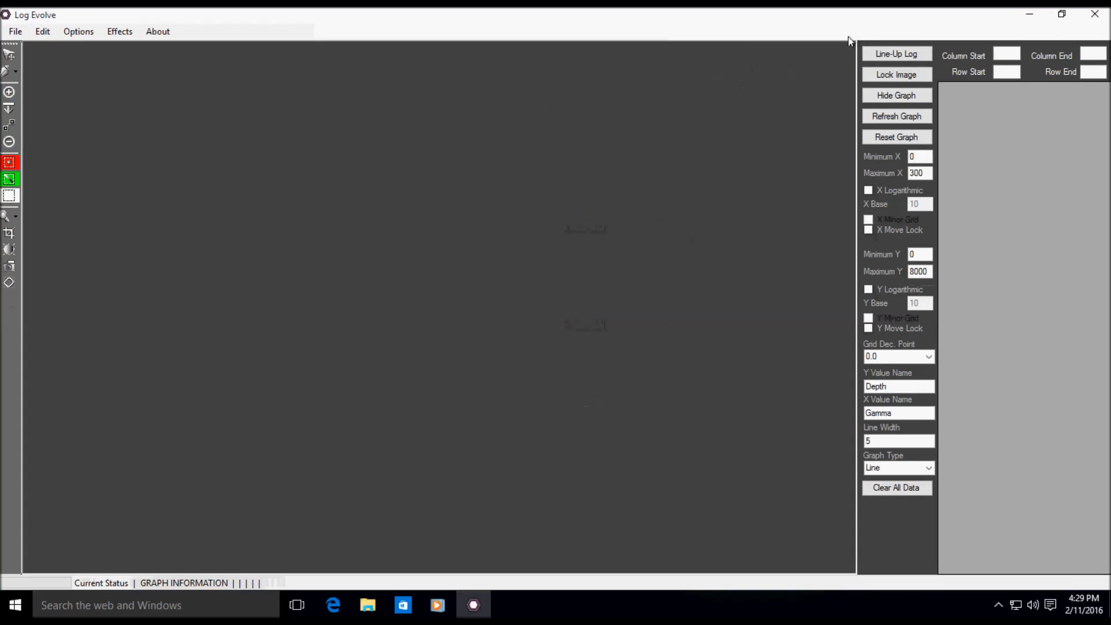
left_click(42, 31)
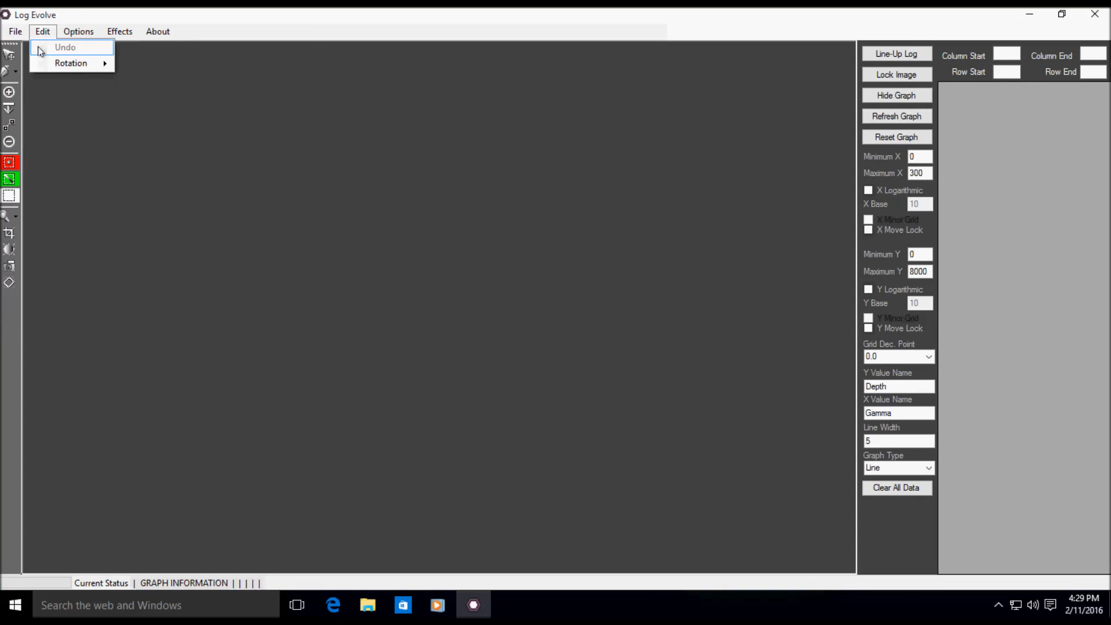
left_click(19, 31)
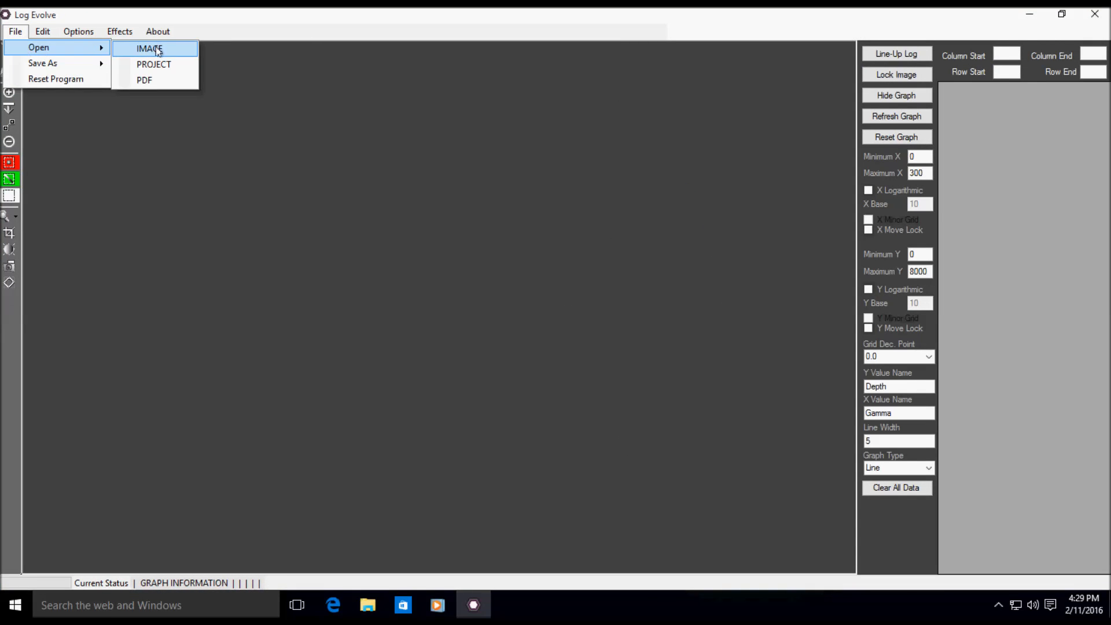
Load the GIF well-log image 008 onto the canvas via the IMAGE option.
left_click(144, 48)
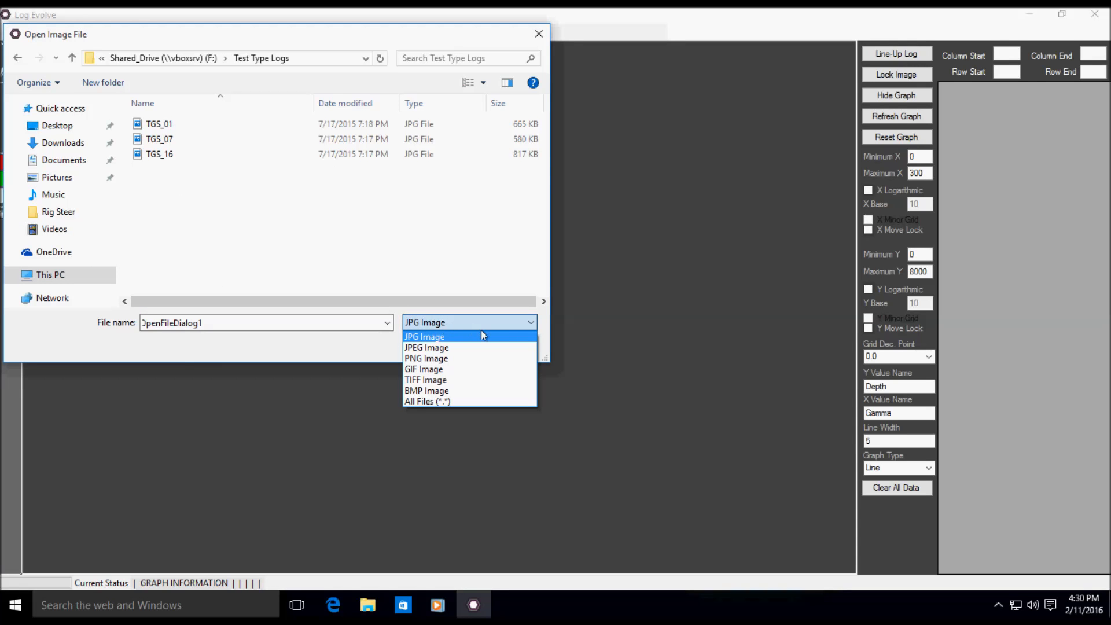
mouse_move(480, 347)
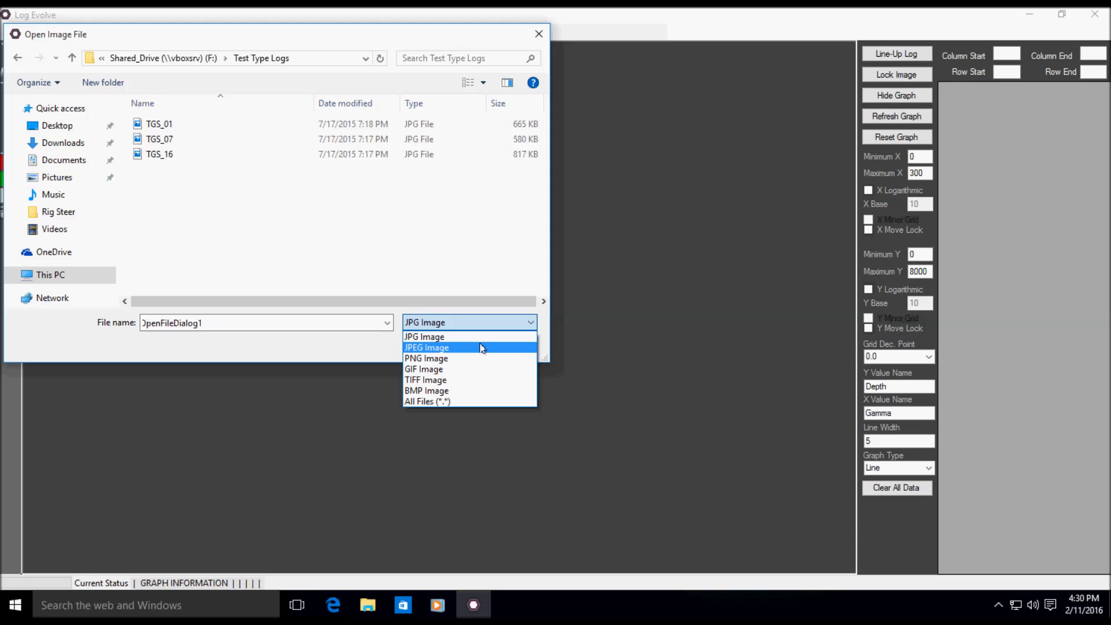
mouse_move(480, 357)
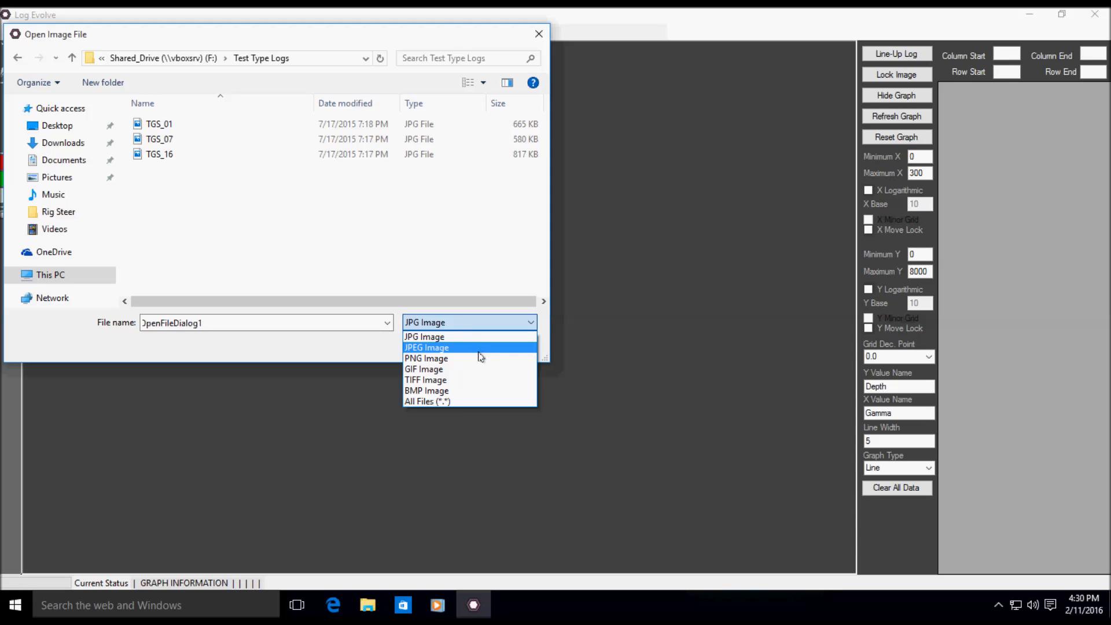
mouse_move(480, 378)
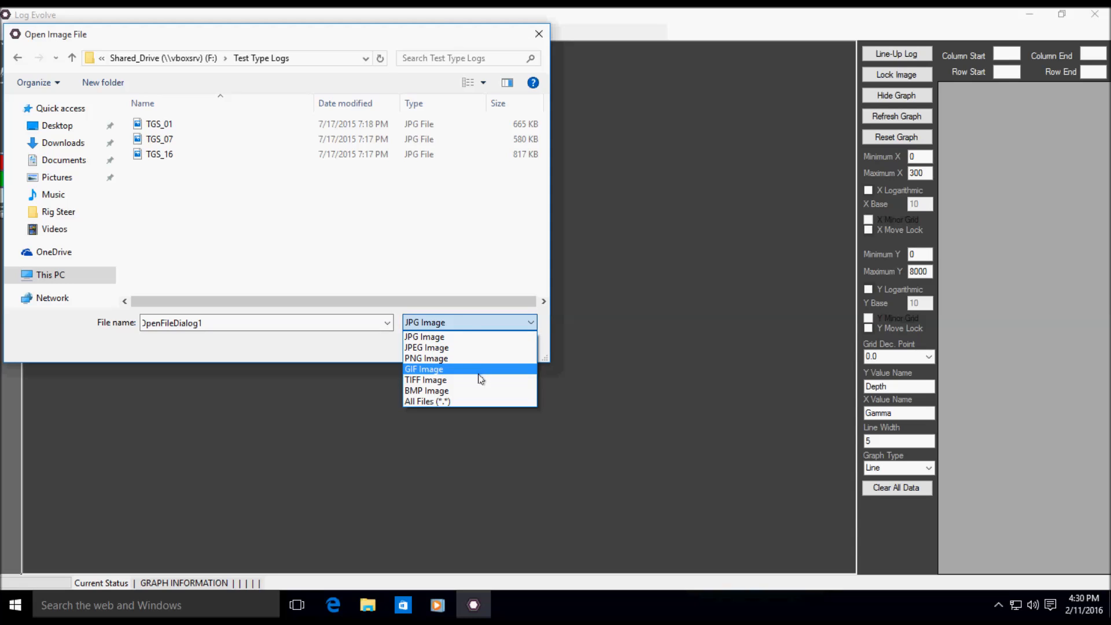
mouse_move(475, 393)
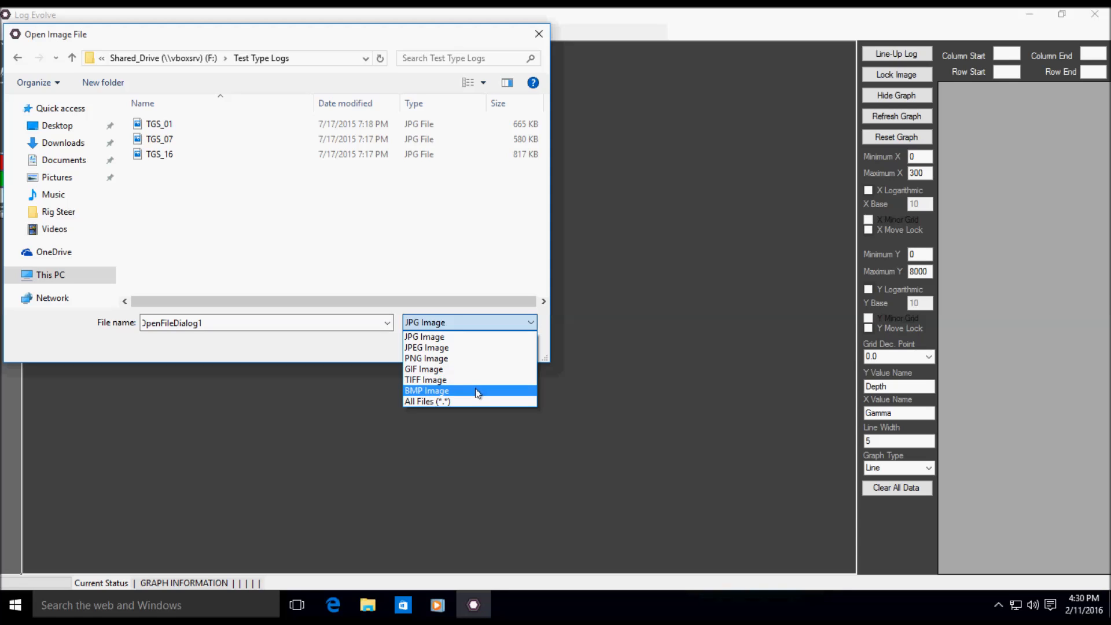
mouse_move(479, 381)
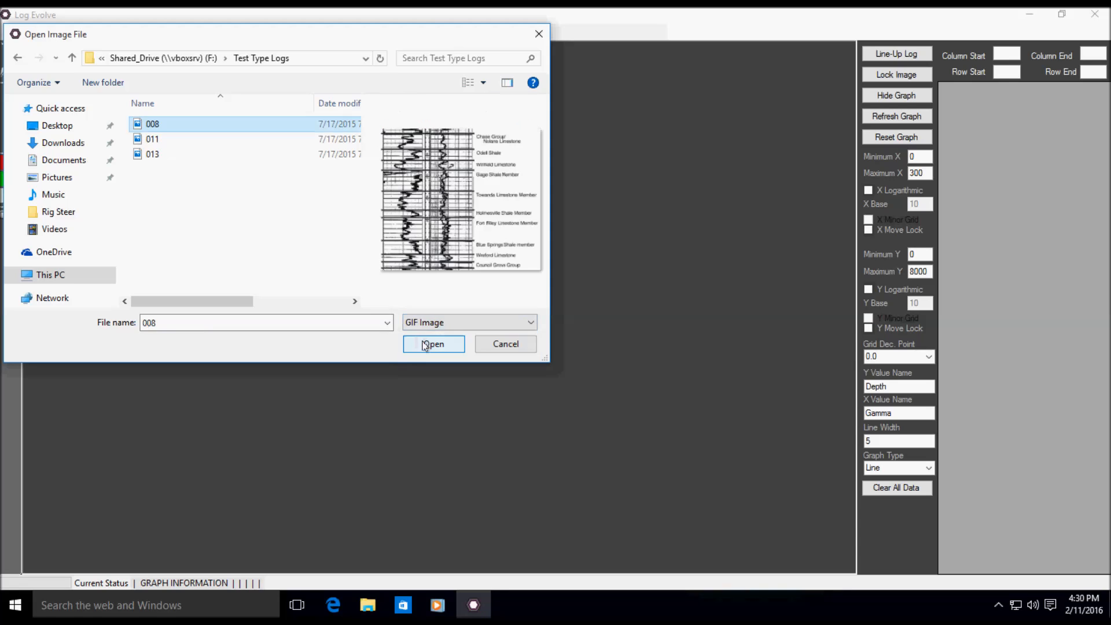
left_click(433, 343)
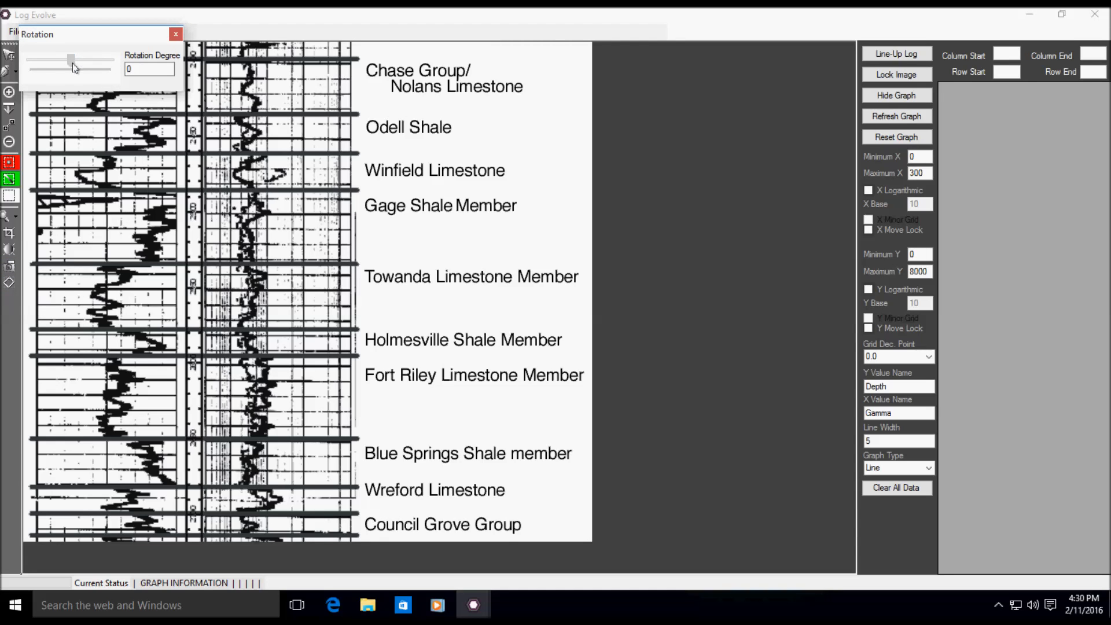
Leave the log image's rotation at 0 degrees.
left_click_drag(72, 63, 58, 62)
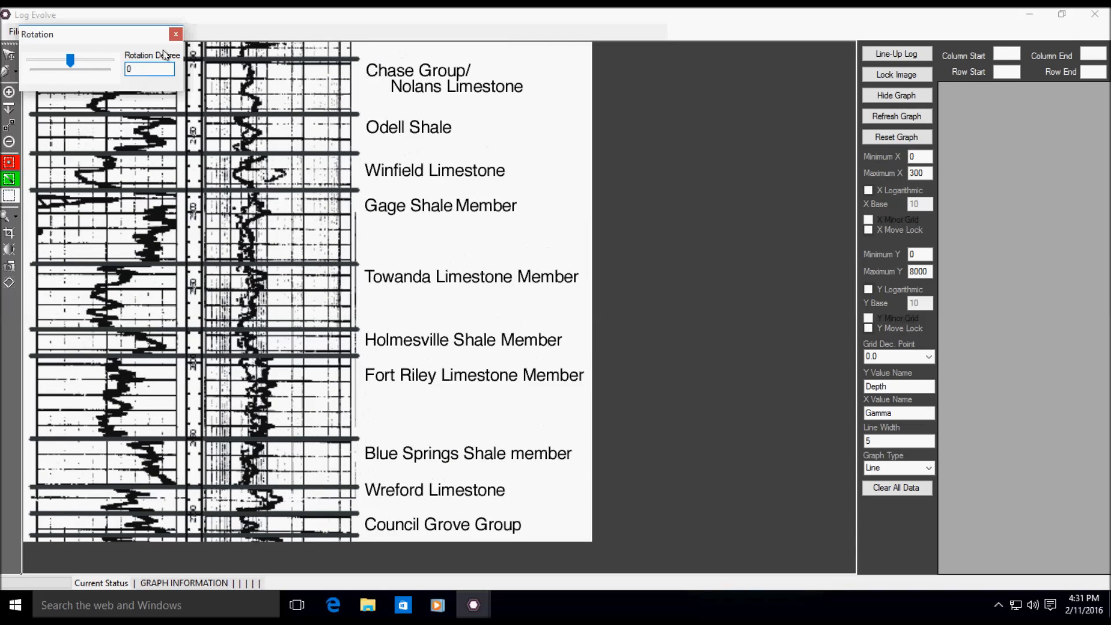
left_click(174, 33)
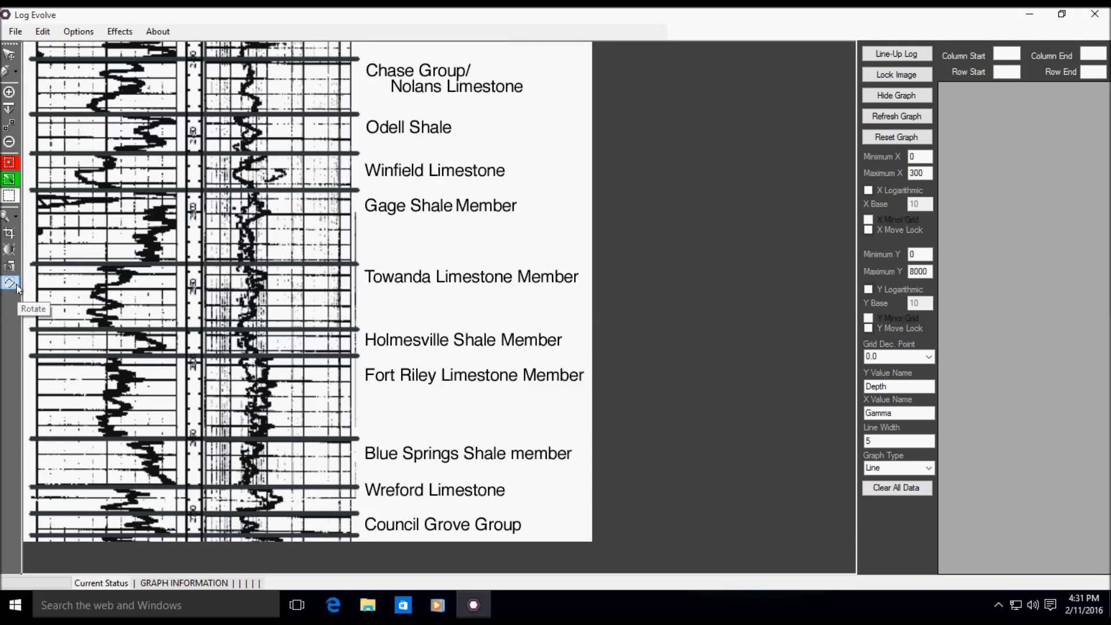
mouse_move(8, 249)
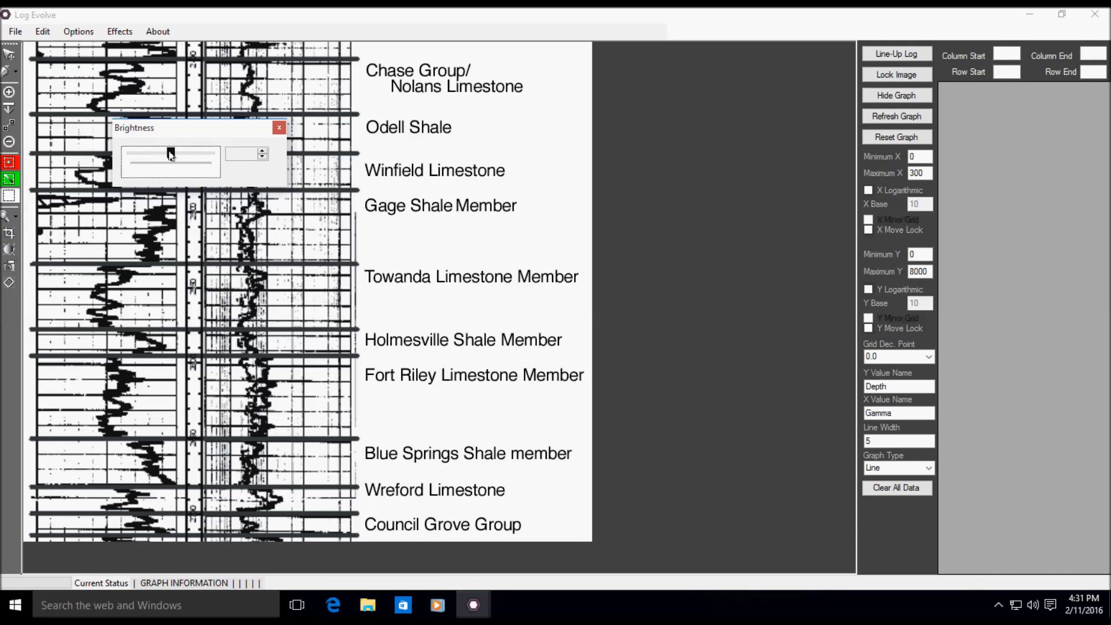
Raise the image brightness to 4 and review the Effects menu.
left_click_drag(170, 158, 174, 159)
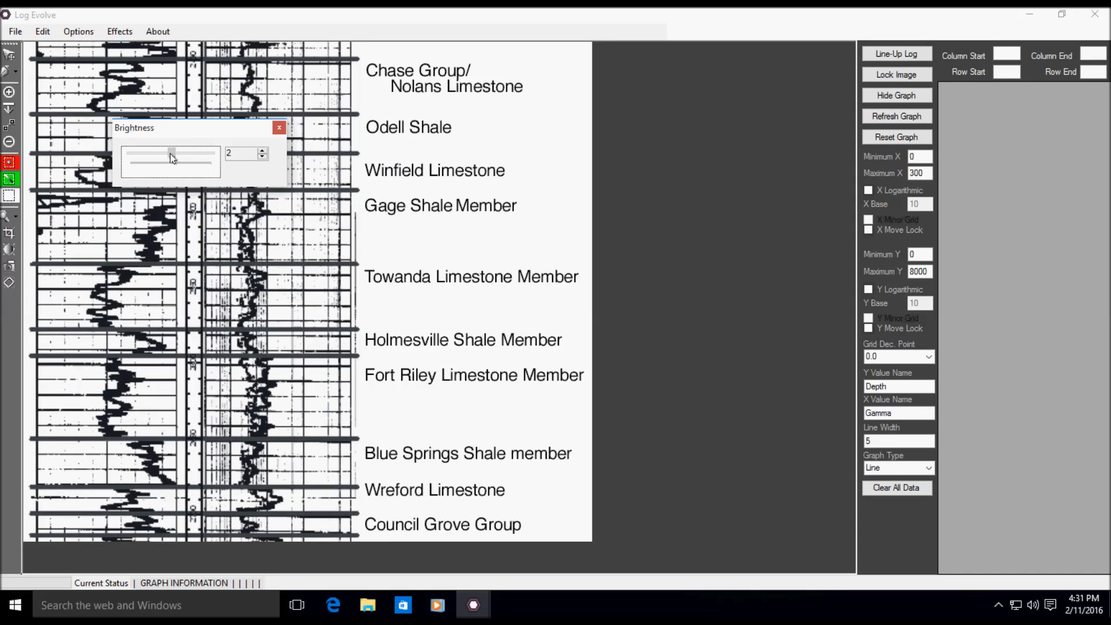
left_click_drag(170, 160, 184, 159)
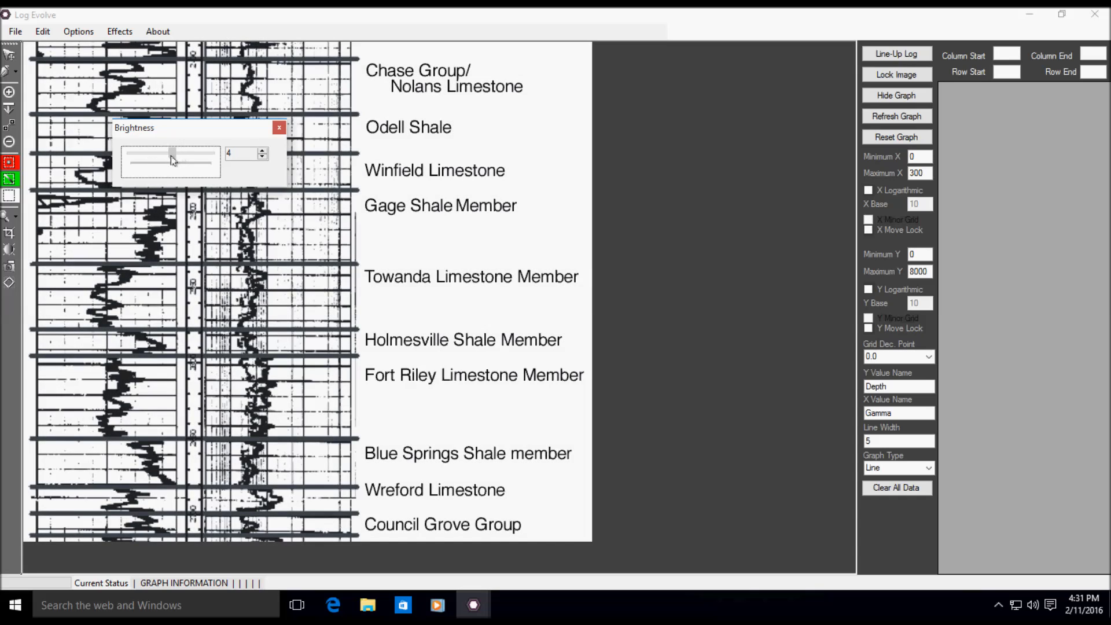
left_click(278, 127)
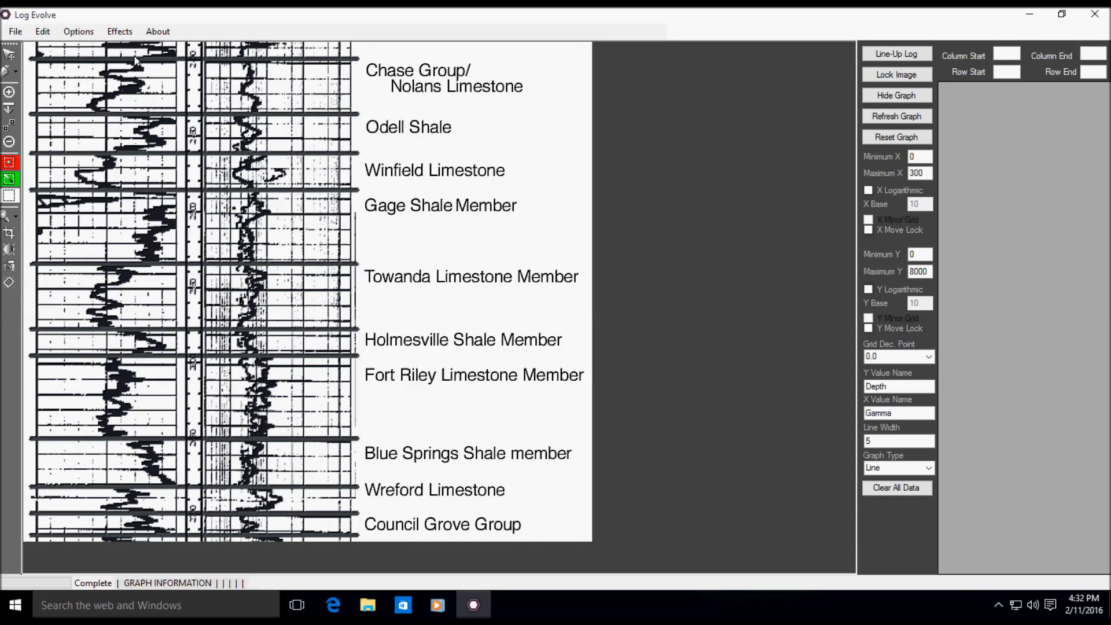
left_click(119, 31)
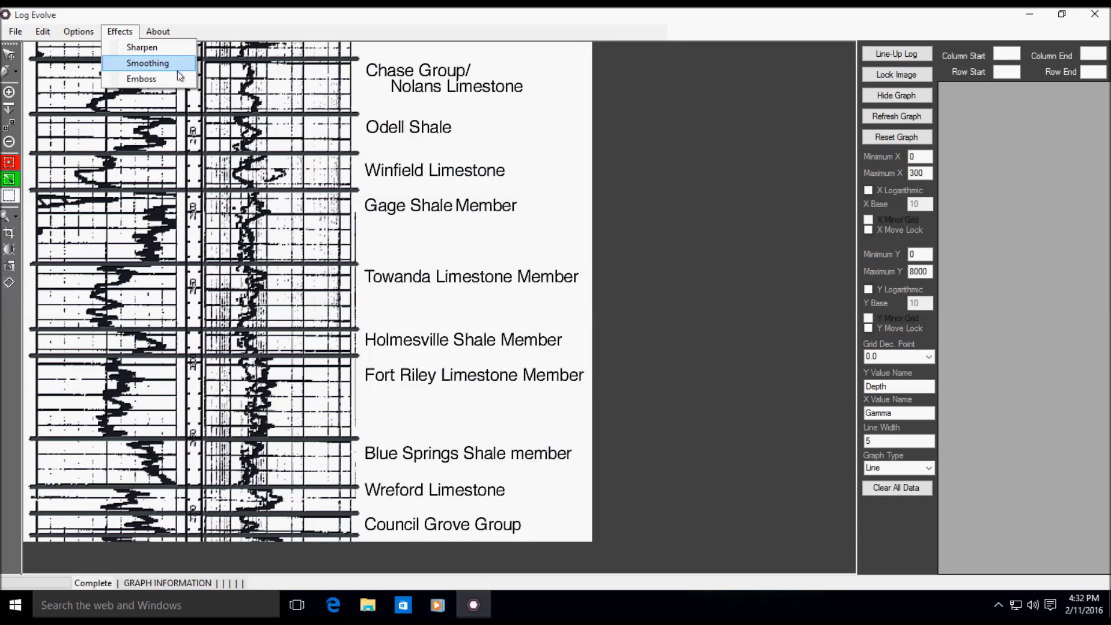
mouse_move(421, 142)
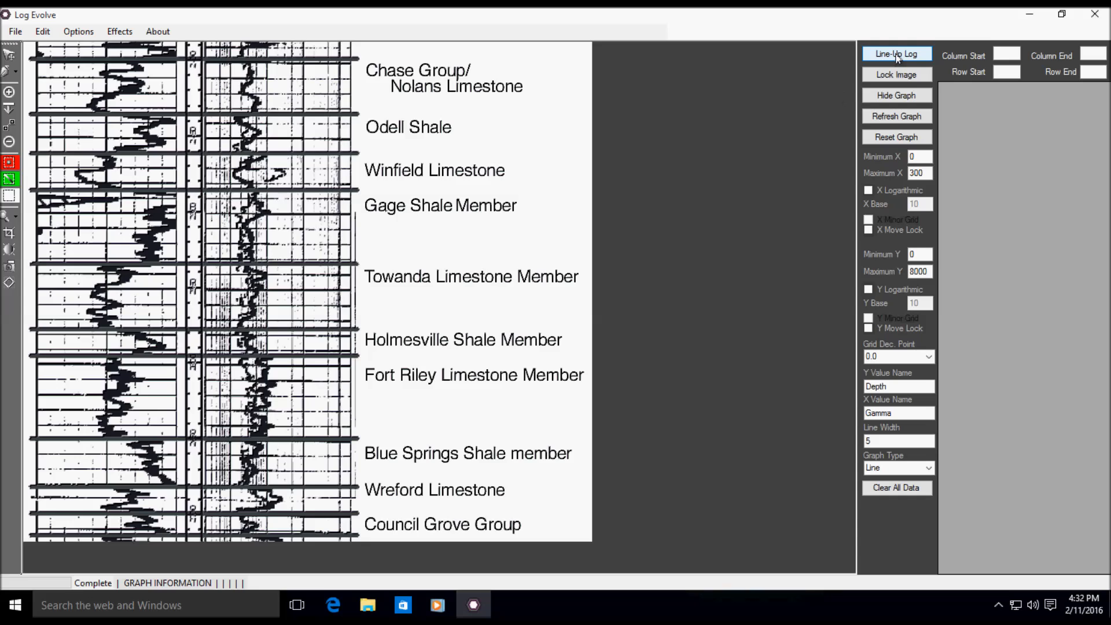
Overlay the Line-Up Log digitizing chart on the image with its data table.
left_click(897, 53)
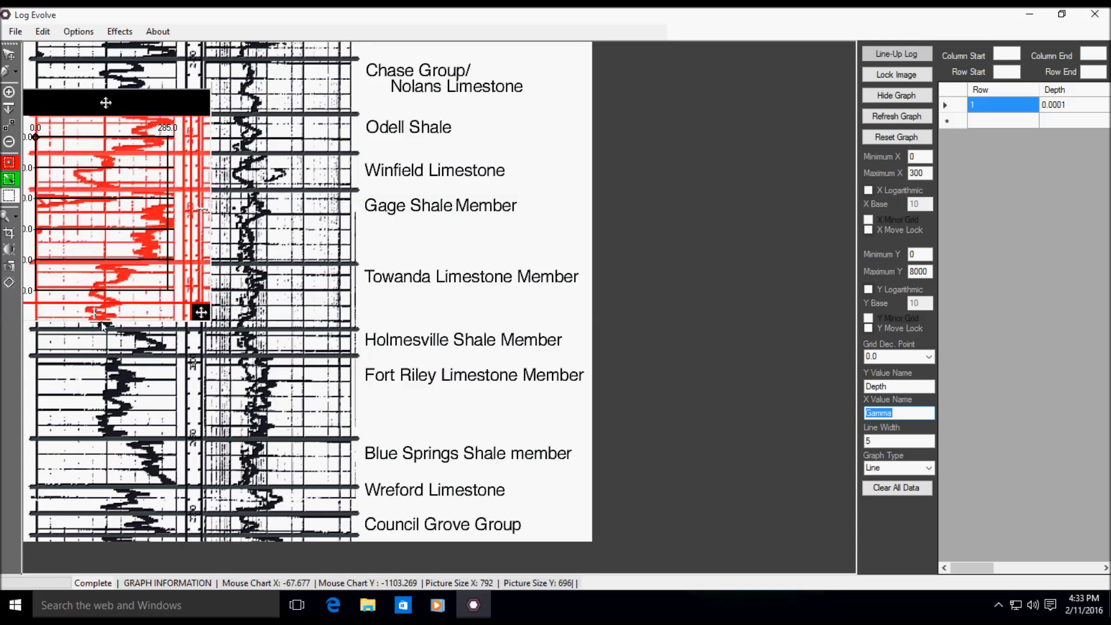
mouse_move(102, 315)
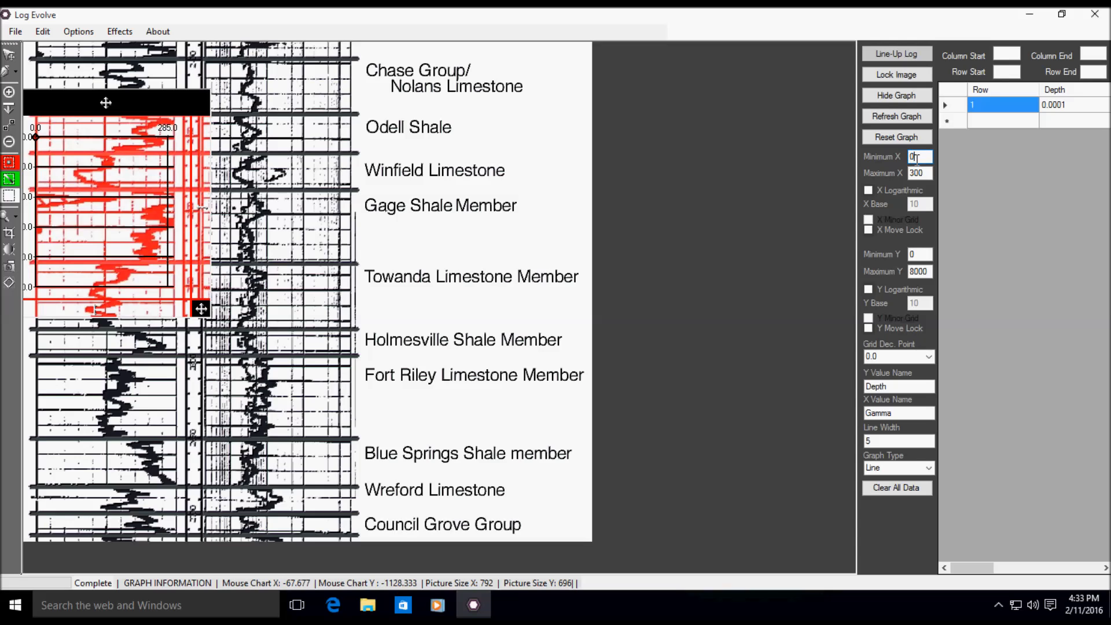
Set the chart's maximum gamma to 100 and minimum depth to 2150.
left_click(918, 173)
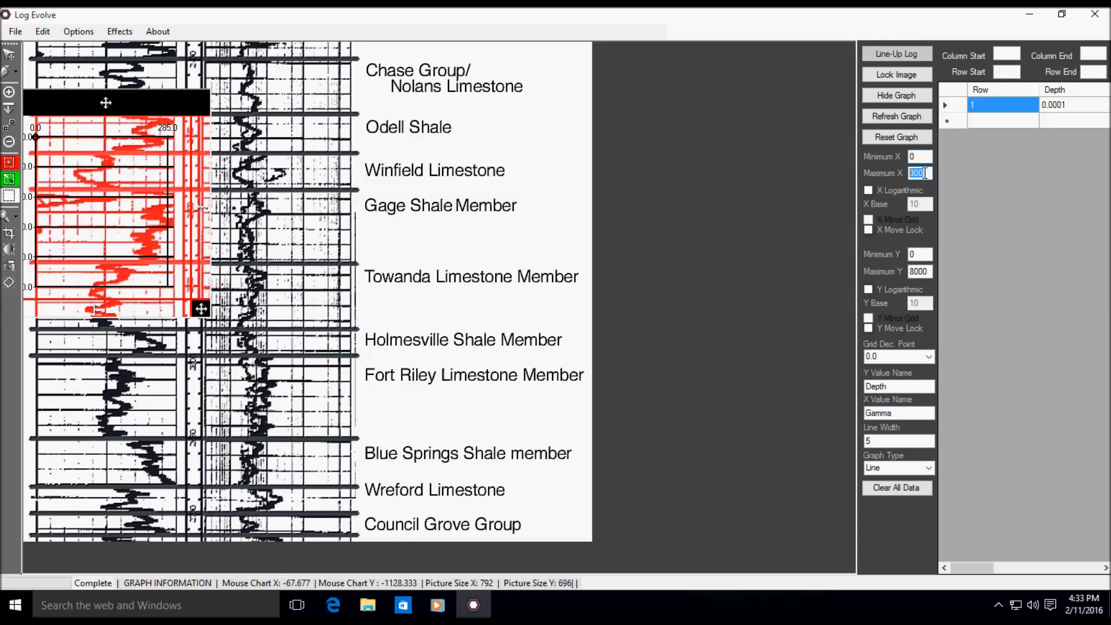
type("1")
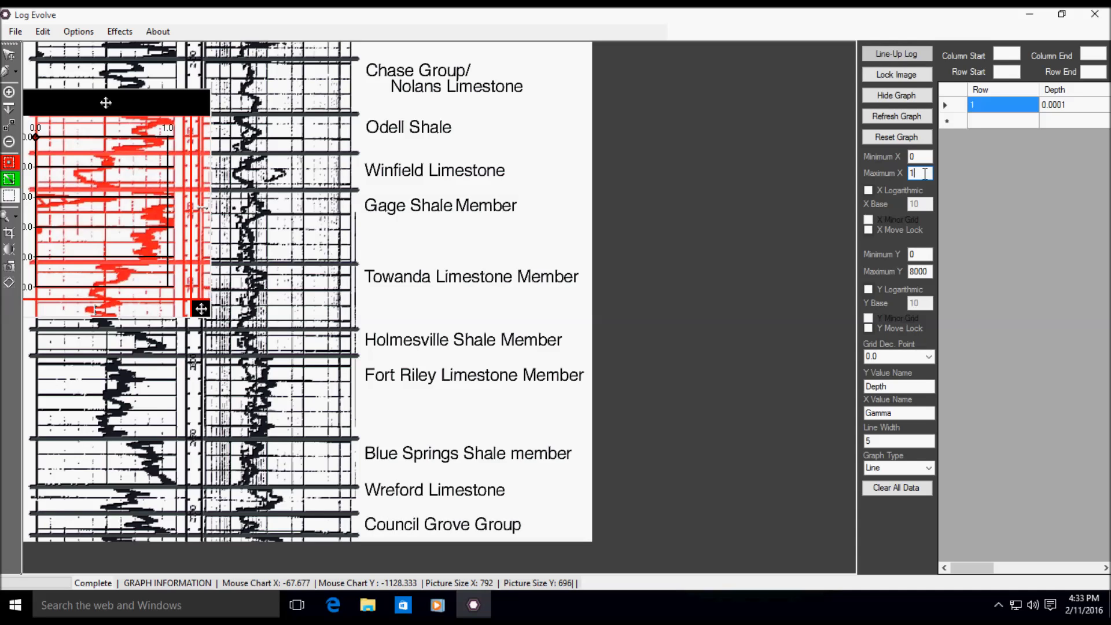
type("00")
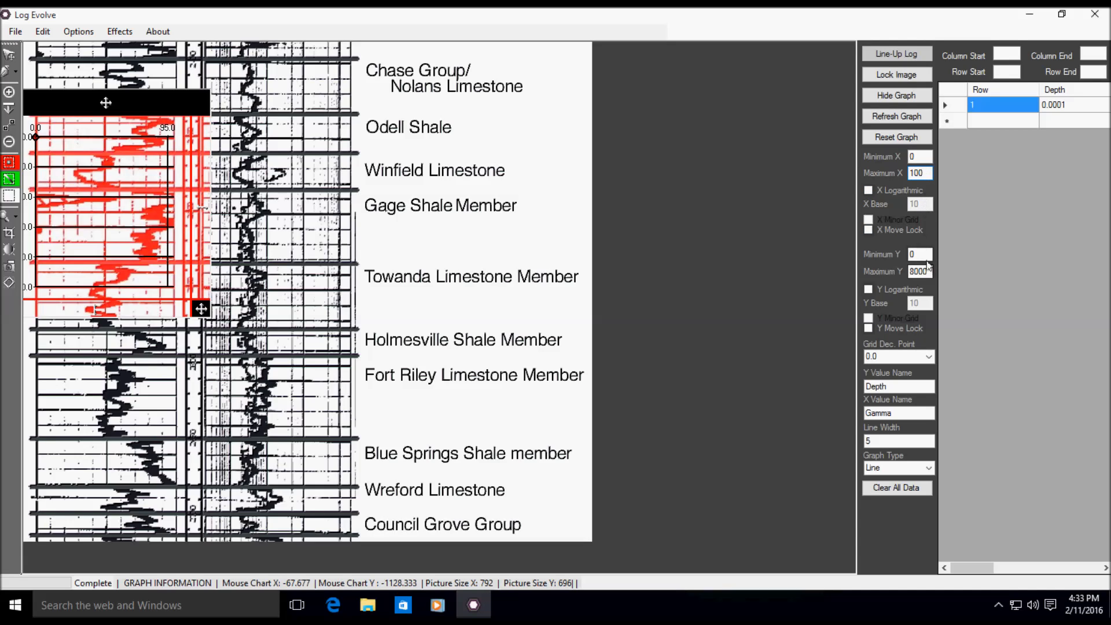
left_click(919, 254)
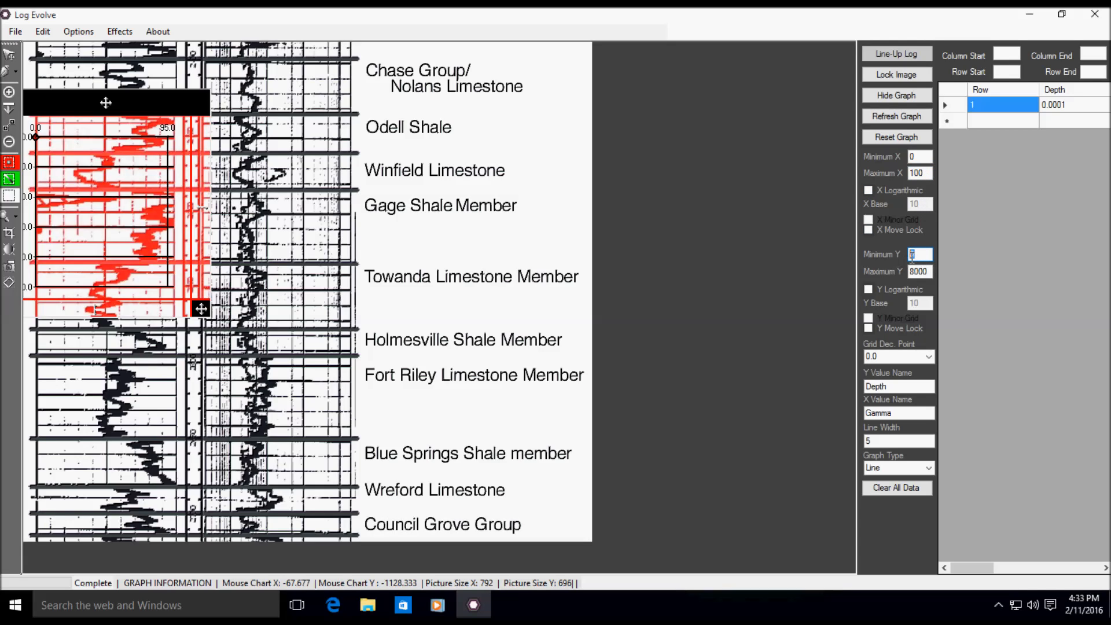
type("2")
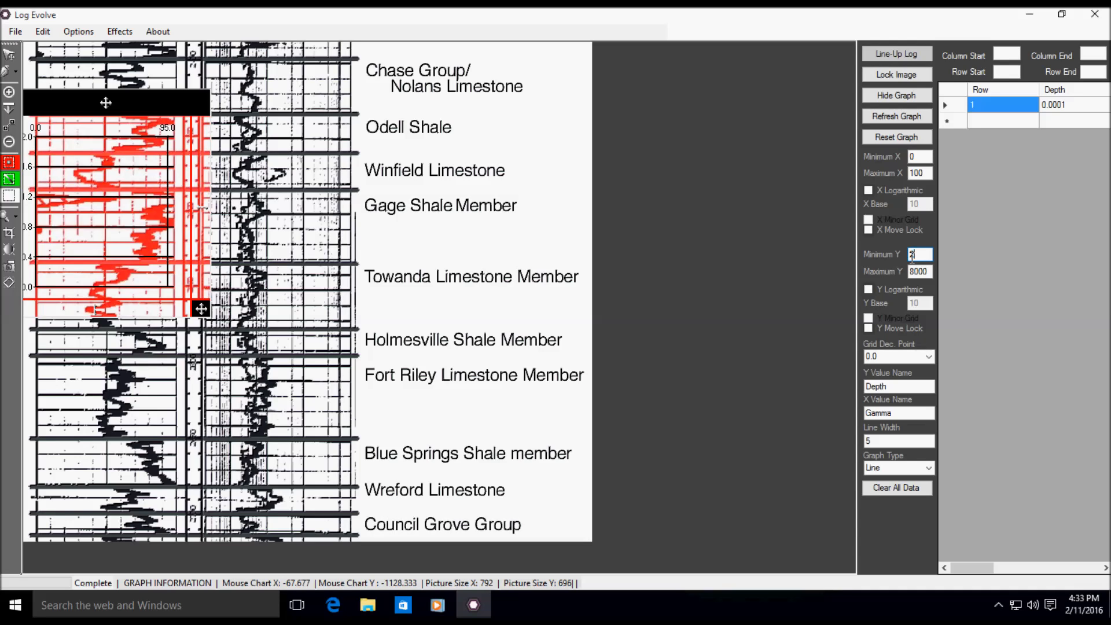
type("2150")
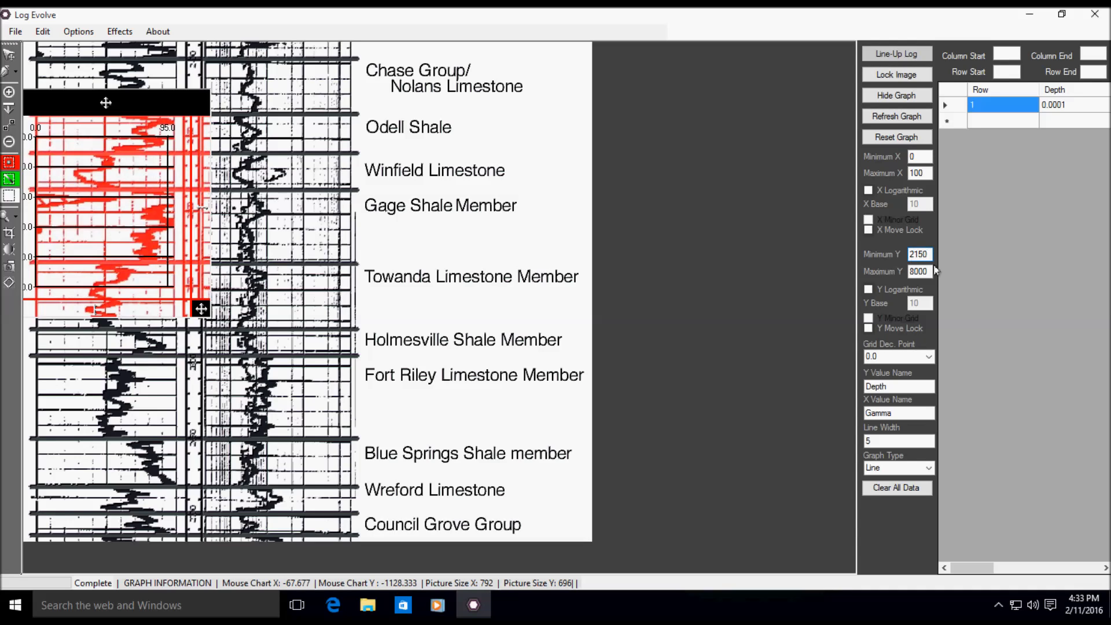
left_click(918, 270)
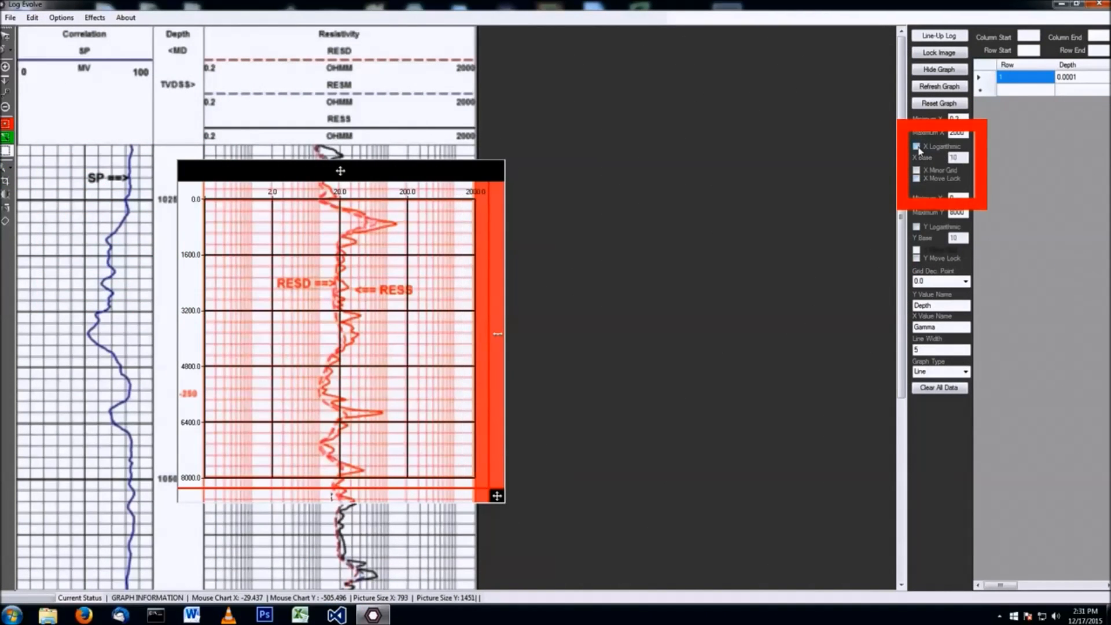
Make the chart's X scale logarithmic and lock its X-axis movement.
left_click(916, 146)
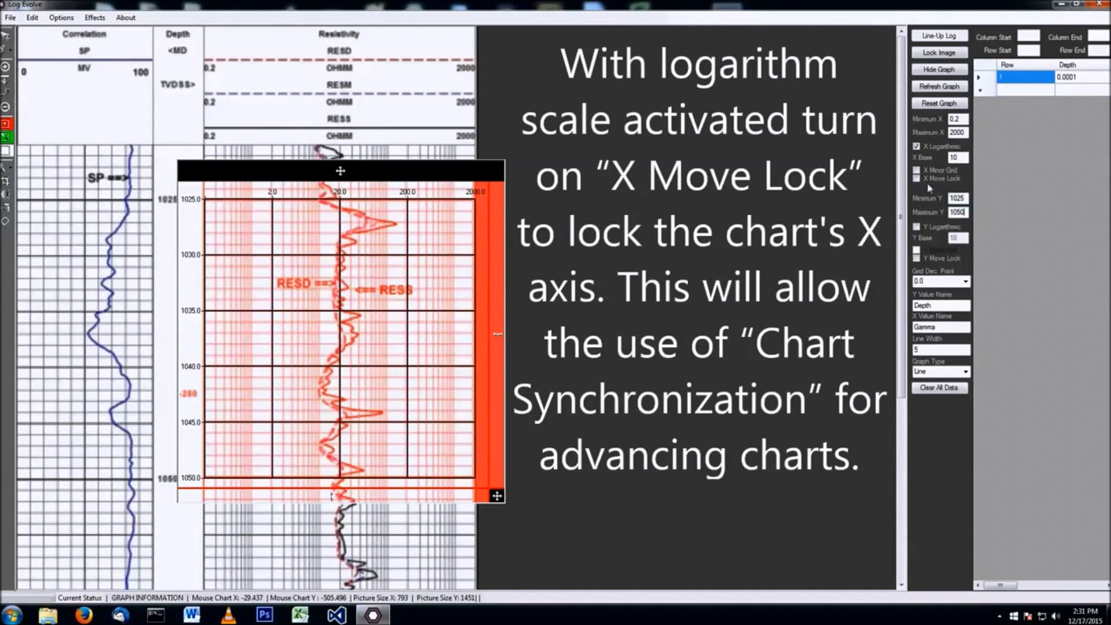
left_click(916, 172)
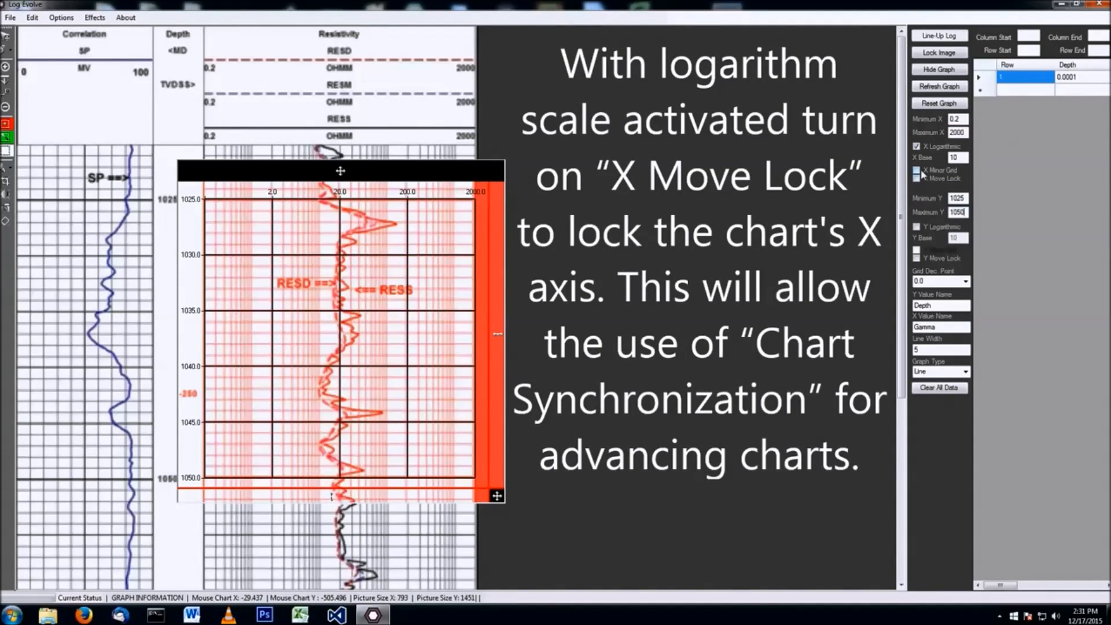
left_click(916, 171)
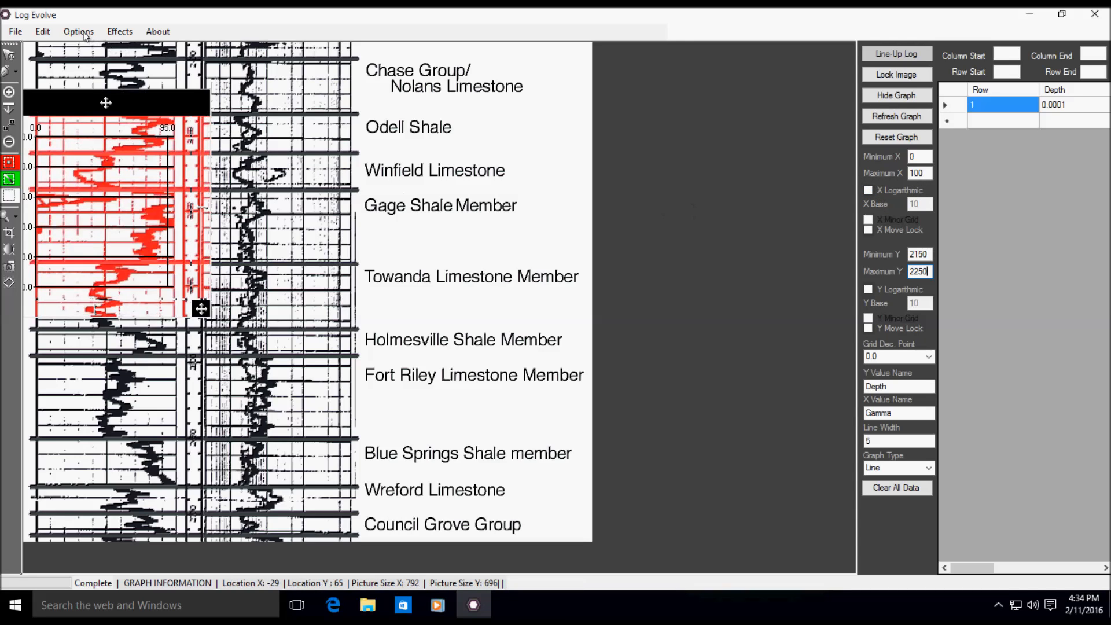
Enable Chart Synchronization from Options and confirm with Yes.
left_click(78, 32)
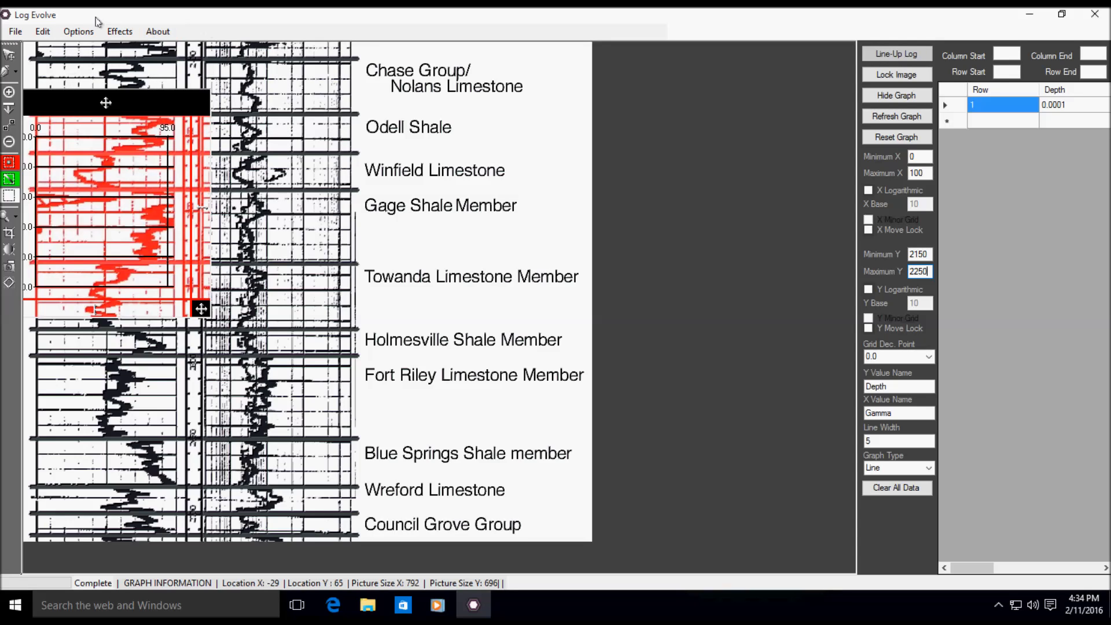
left_click(77, 31)
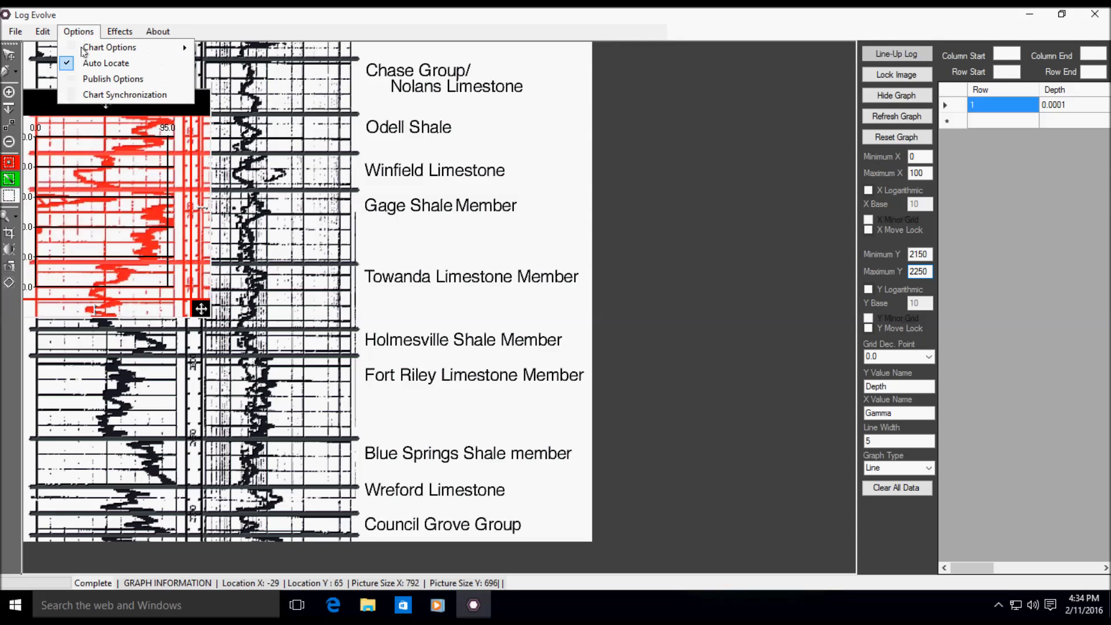
mouse_move(125, 95)
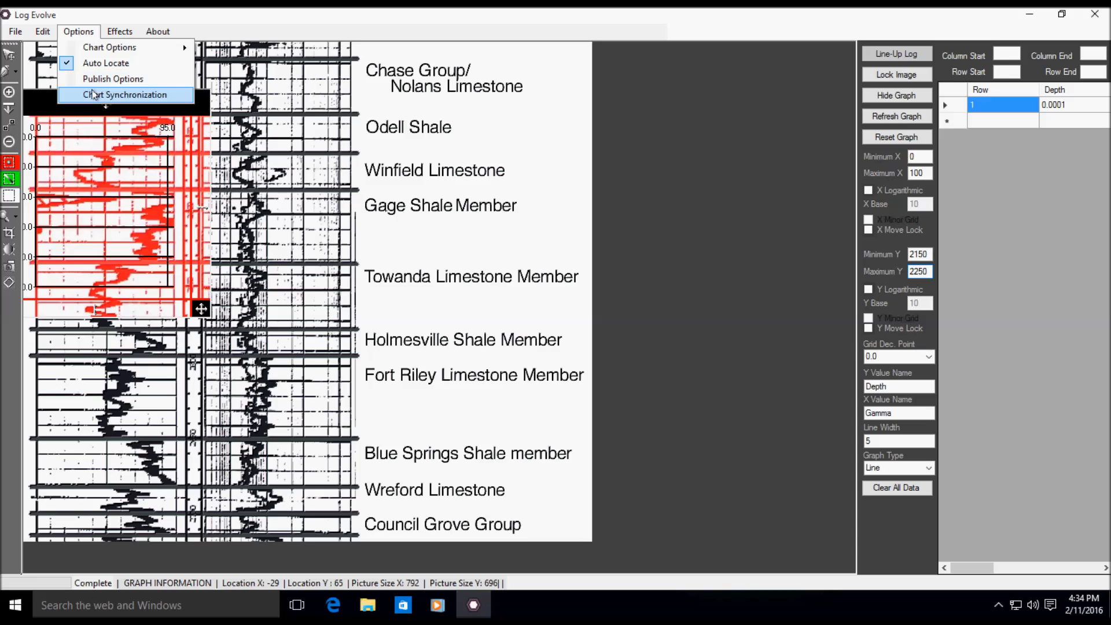
left_click(125, 95)
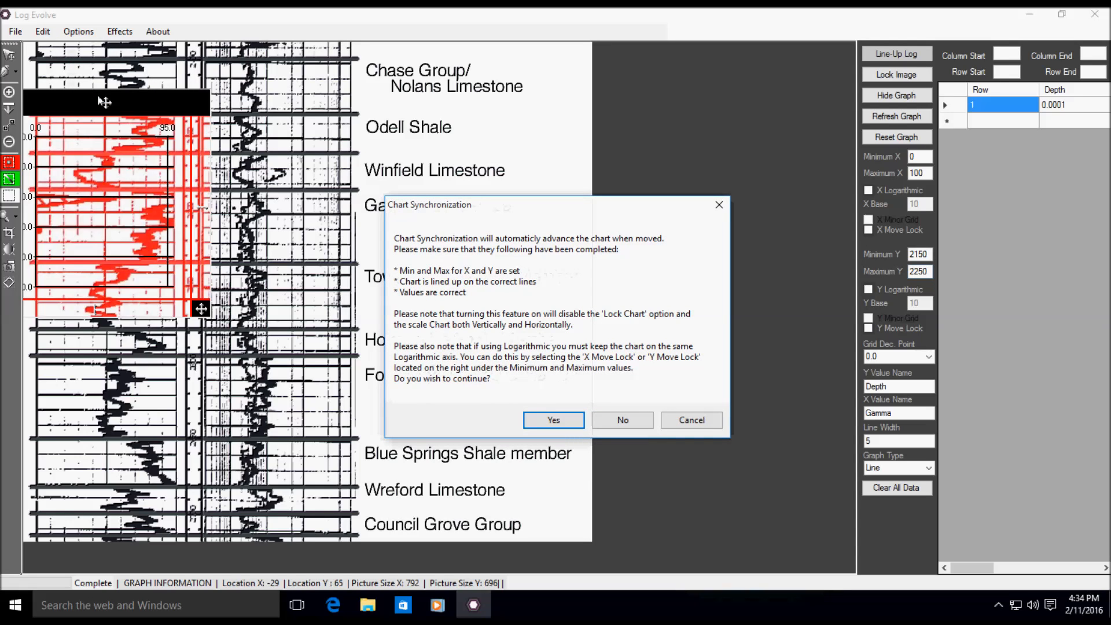
mouse_move(386, 210)
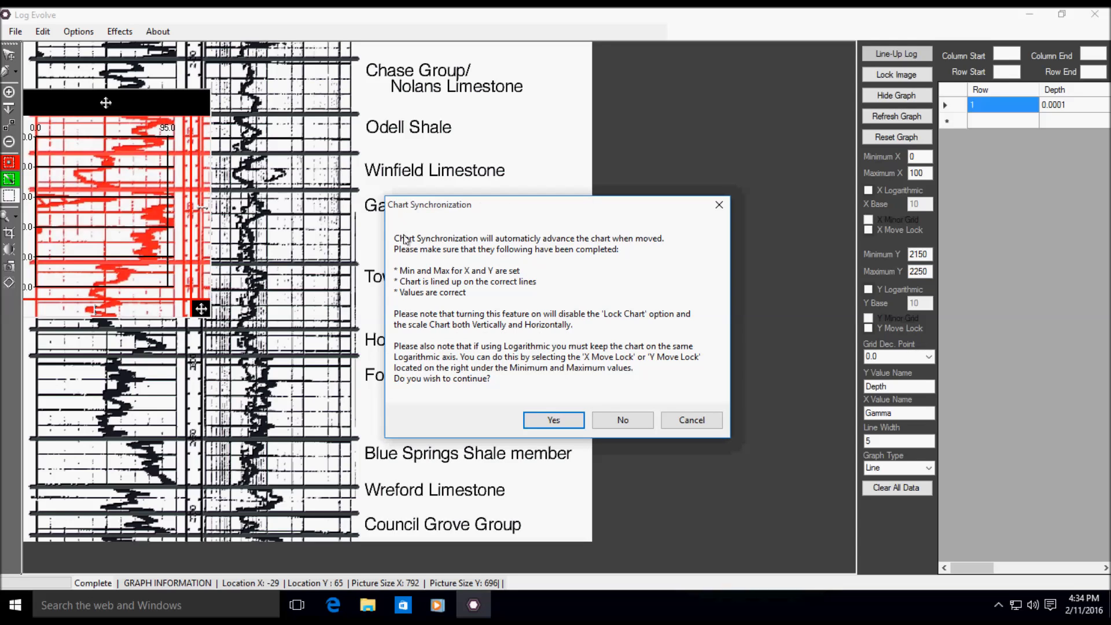
mouse_move(472, 243)
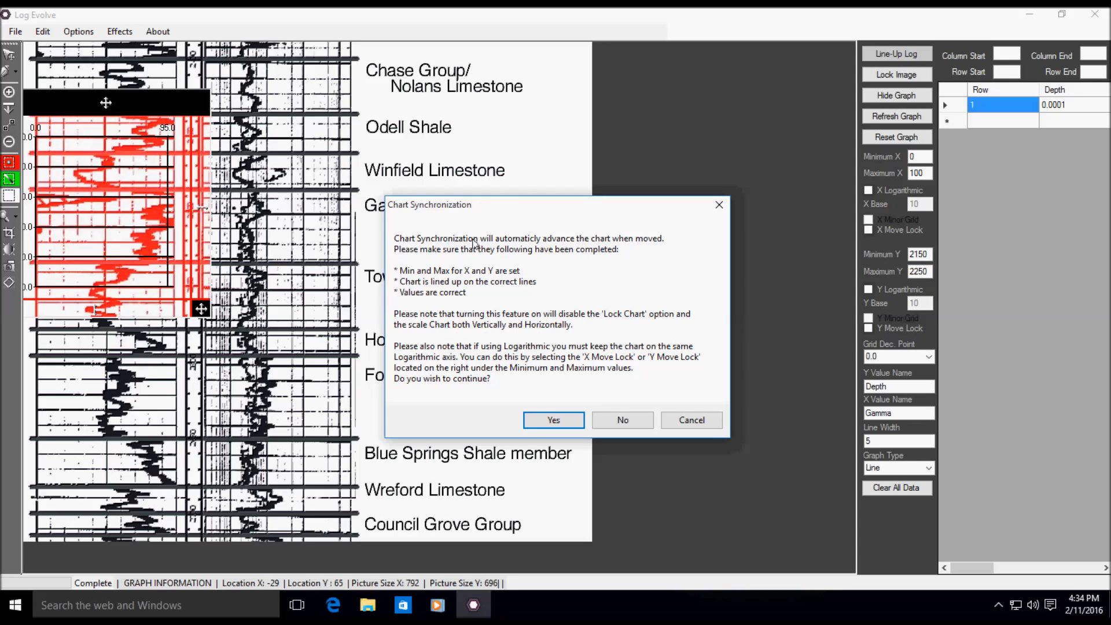
mouse_move(591, 254)
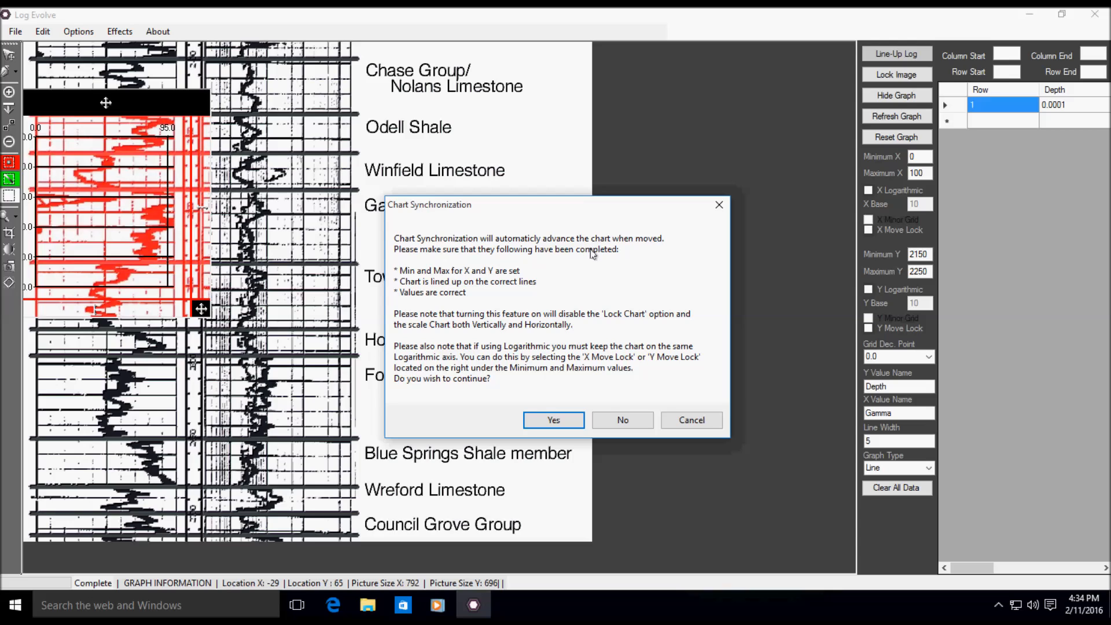
mouse_move(573, 271)
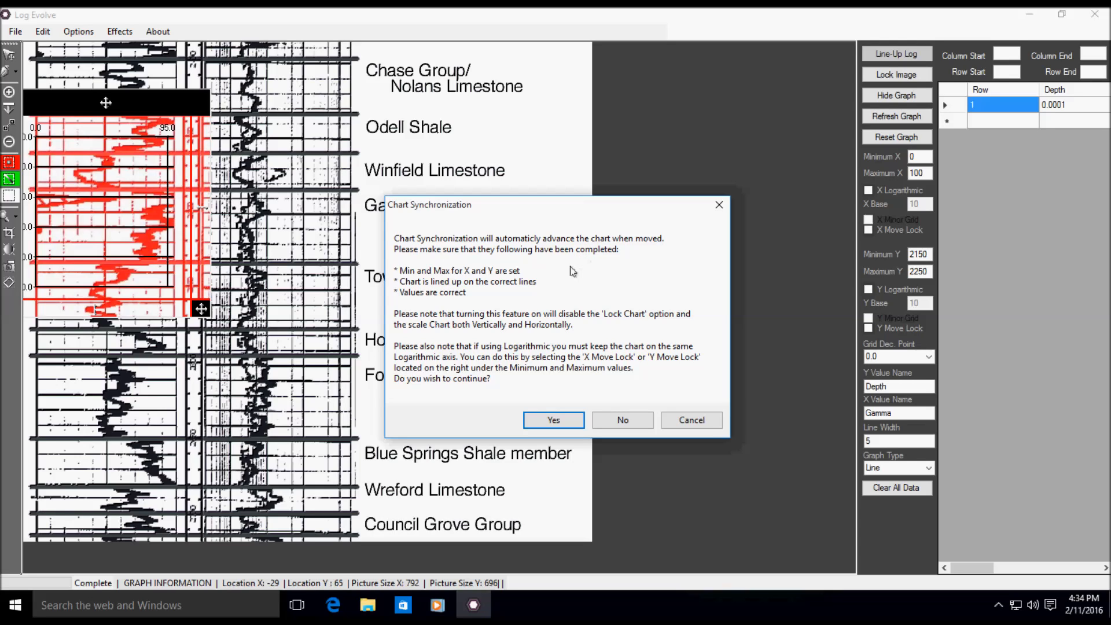
mouse_move(557, 410)
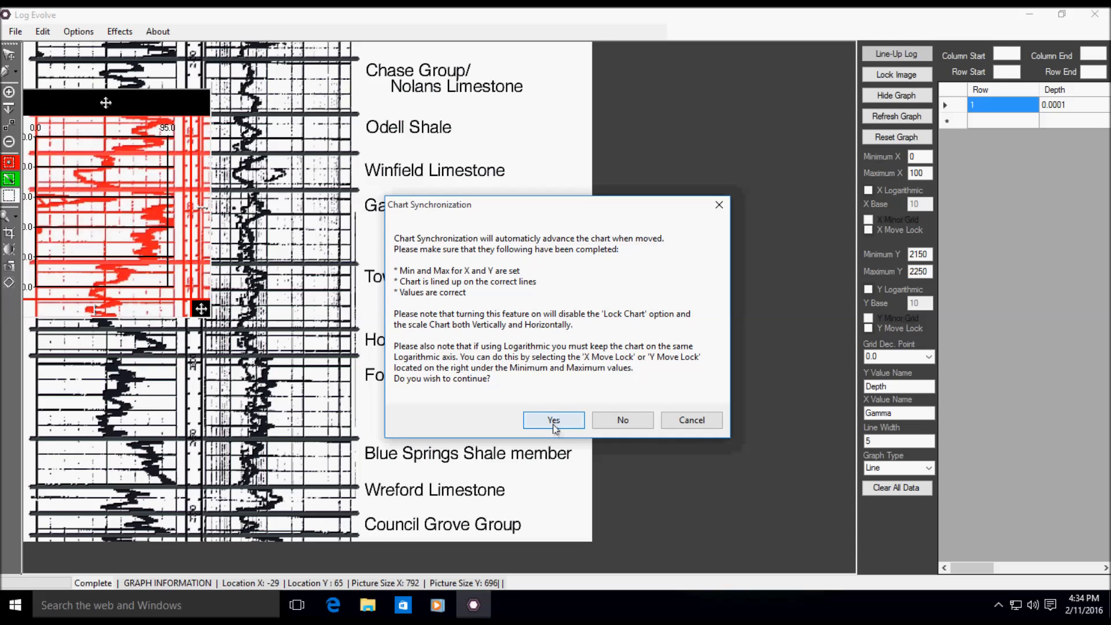
left_click(553, 420)
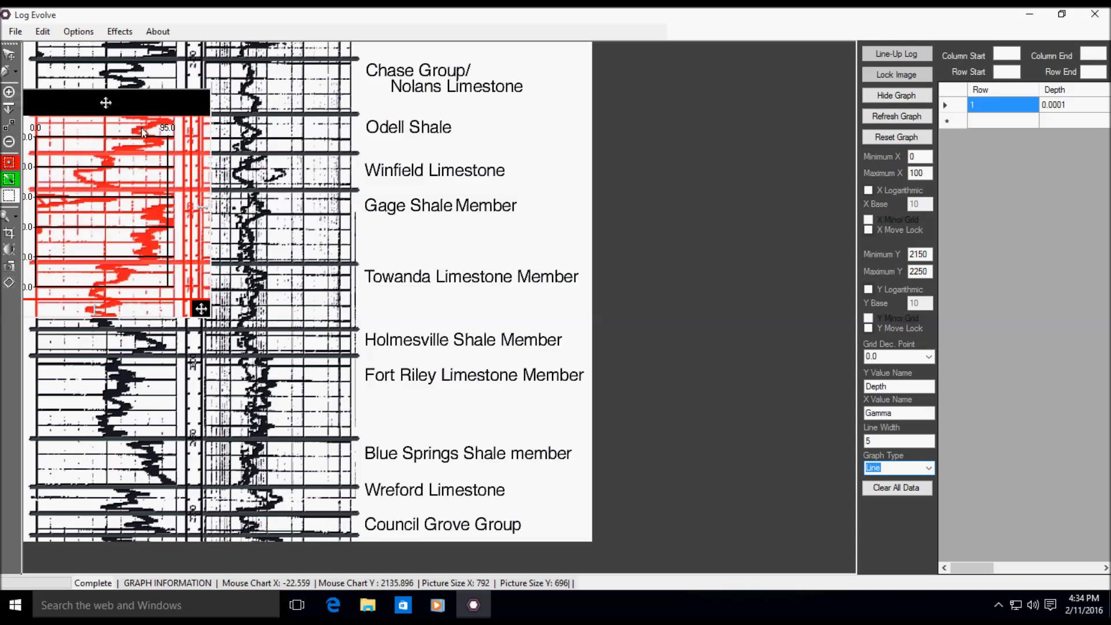
mouse_move(107, 103)
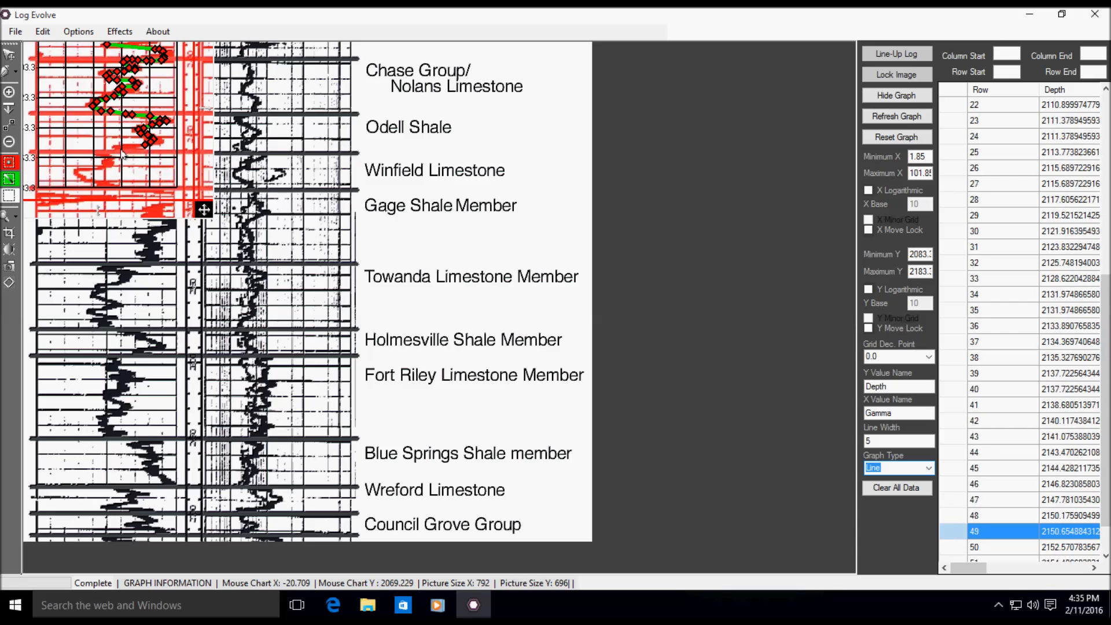
Scroll the data grid to review the digitized gamma depth rows.
scroll("down", 3)
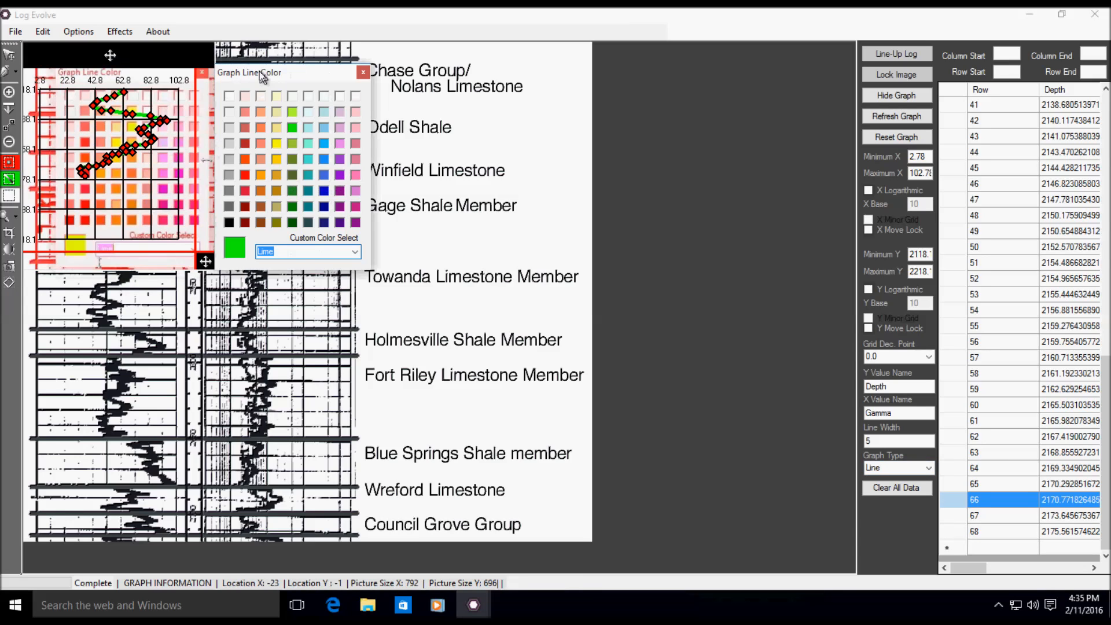
Set a blue graph line colour and MidnightBlue pen points, then resume digitizing.
left_click(324, 189)
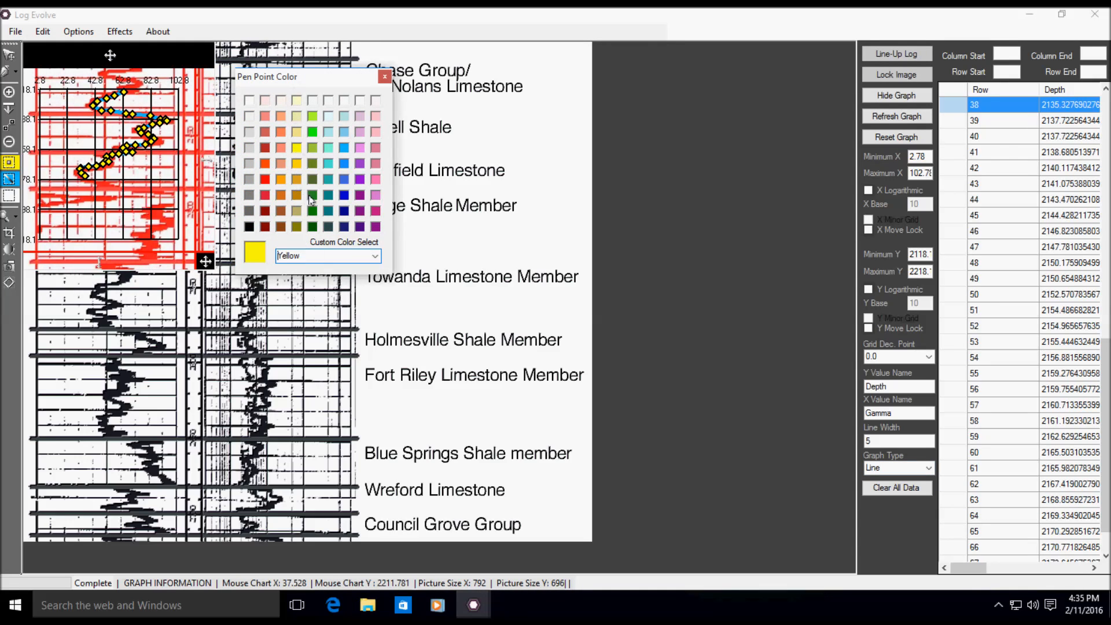
left_click(249, 101)
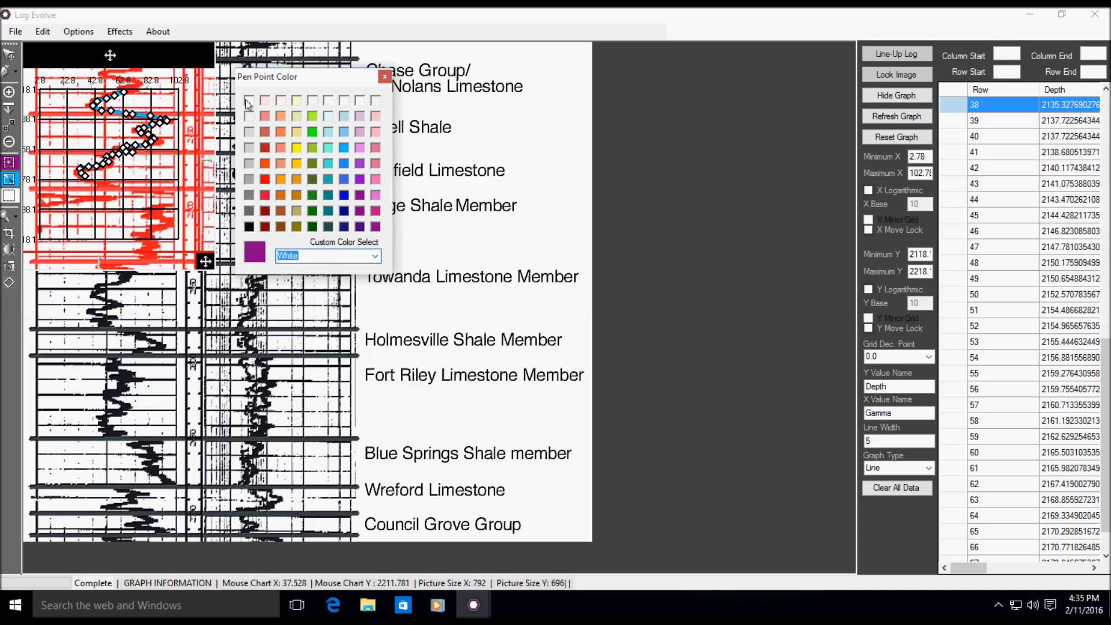
left_click(255, 102)
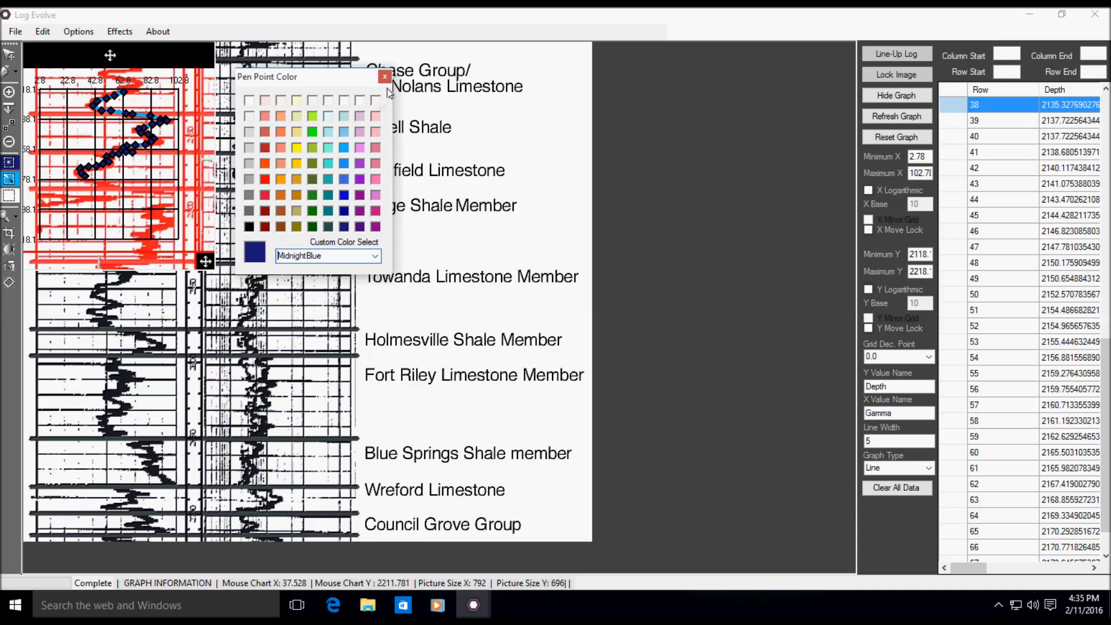
left_click(384, 76)
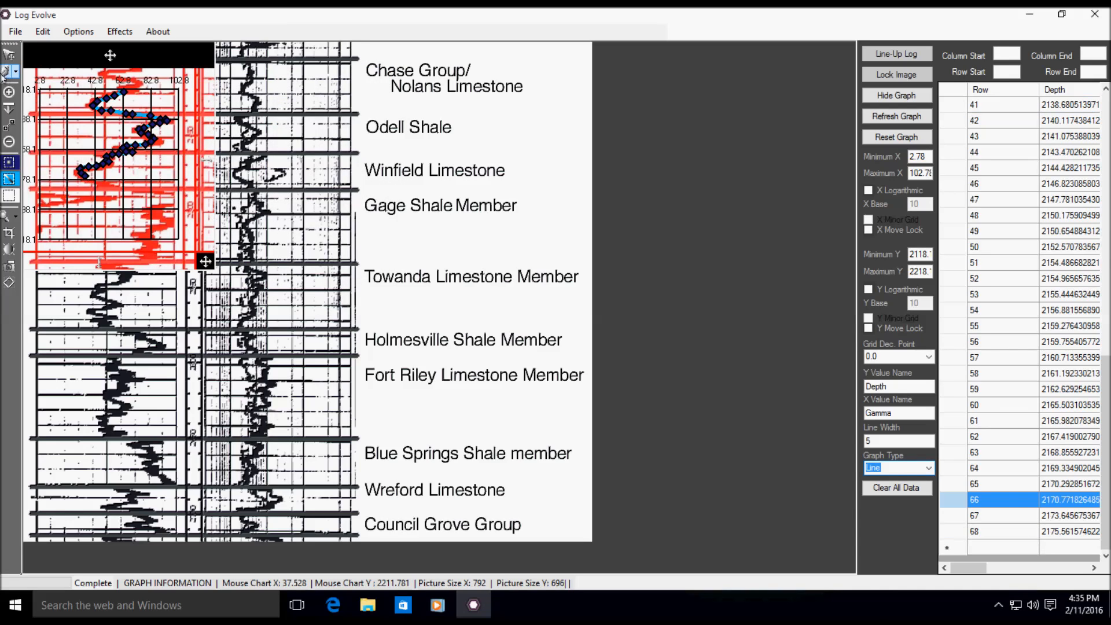
left_click(1010, 531)
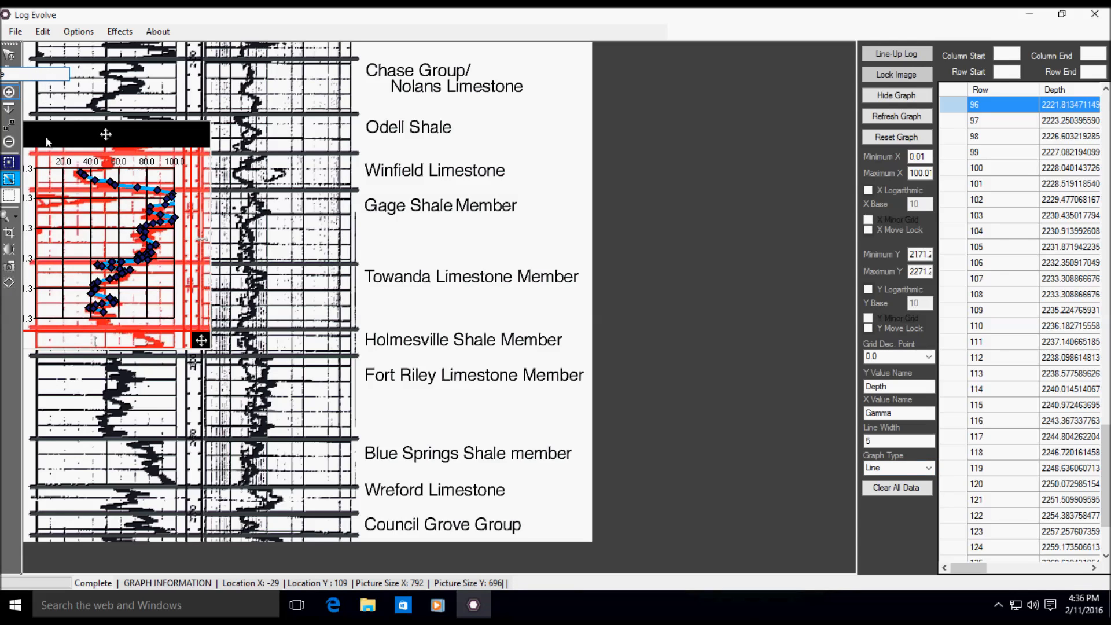
Label the formation top 'Gage' while digitizing further down the log.
type("Gage")
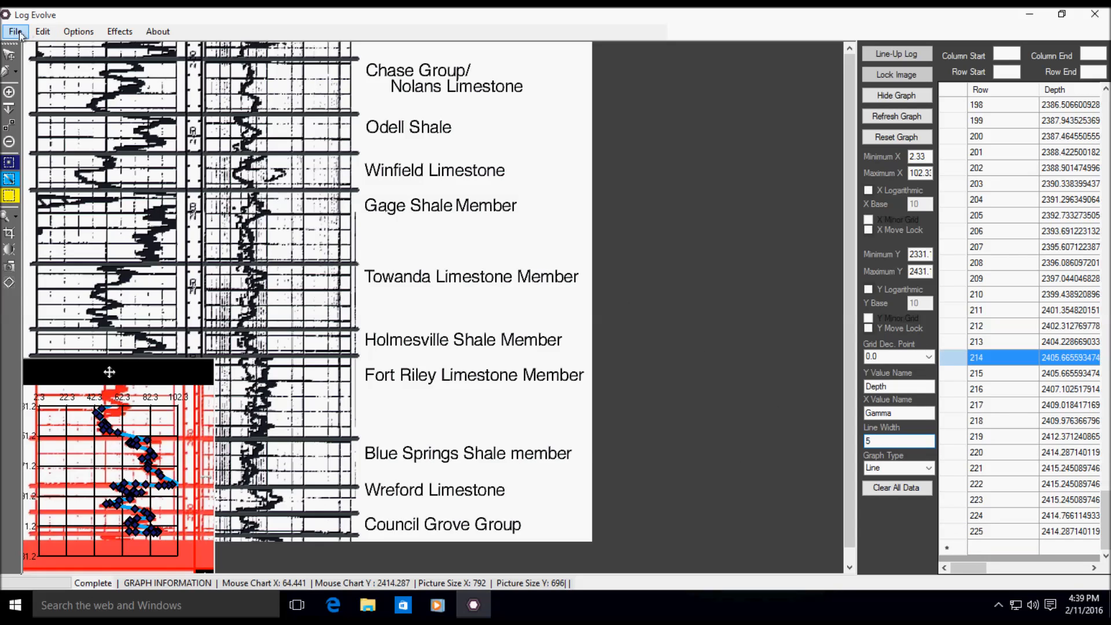
Start a Save As Excel export and confirm Export To Excel from the Log Information dialog.
left_click(15, 31)
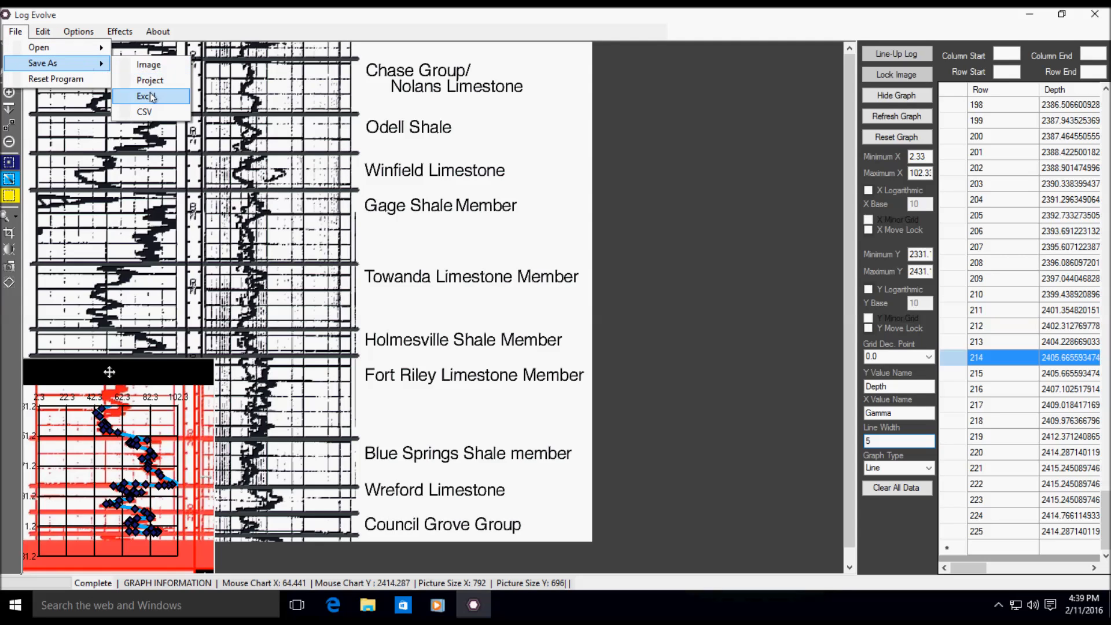
left_click(143, 96)
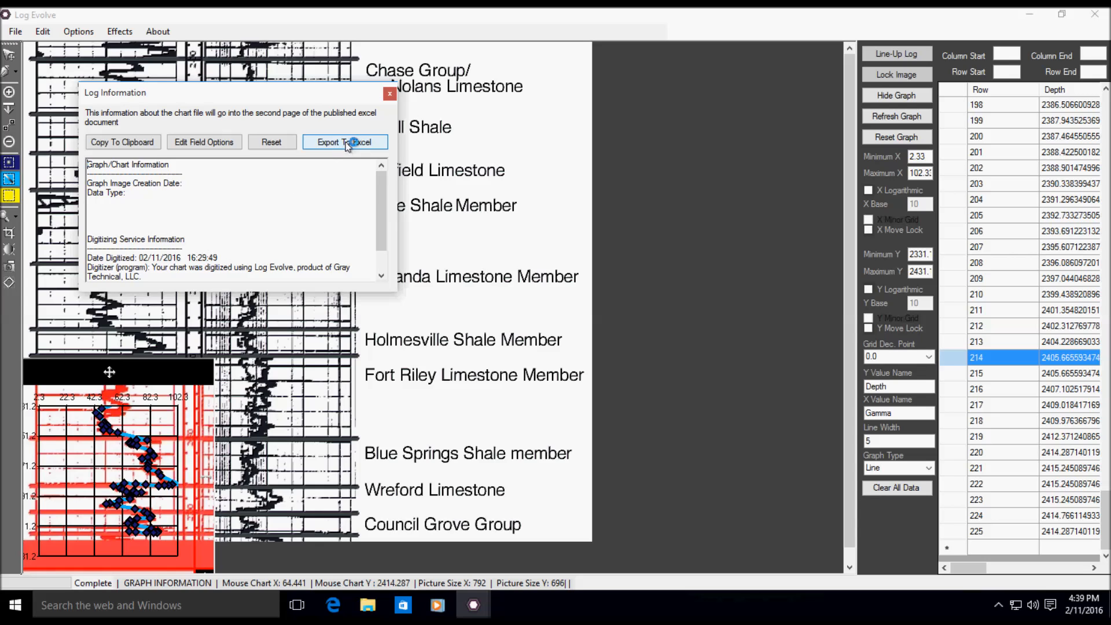
left_click(345, 141)
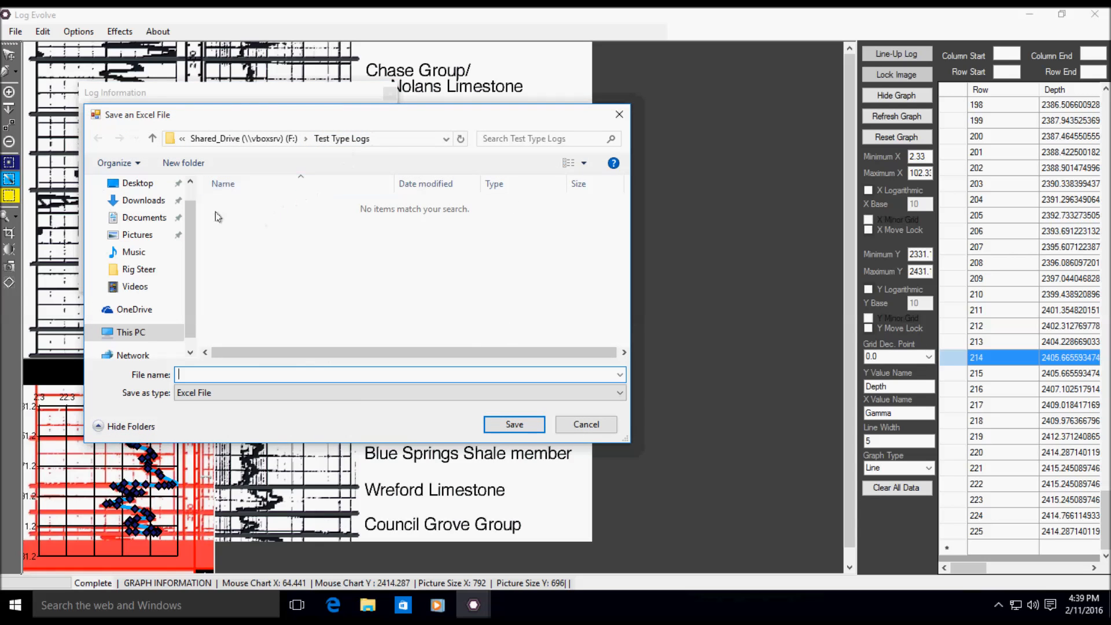
Save the workbook to the Desktop as 'Test Digitizing'.
left_click(138, 183)
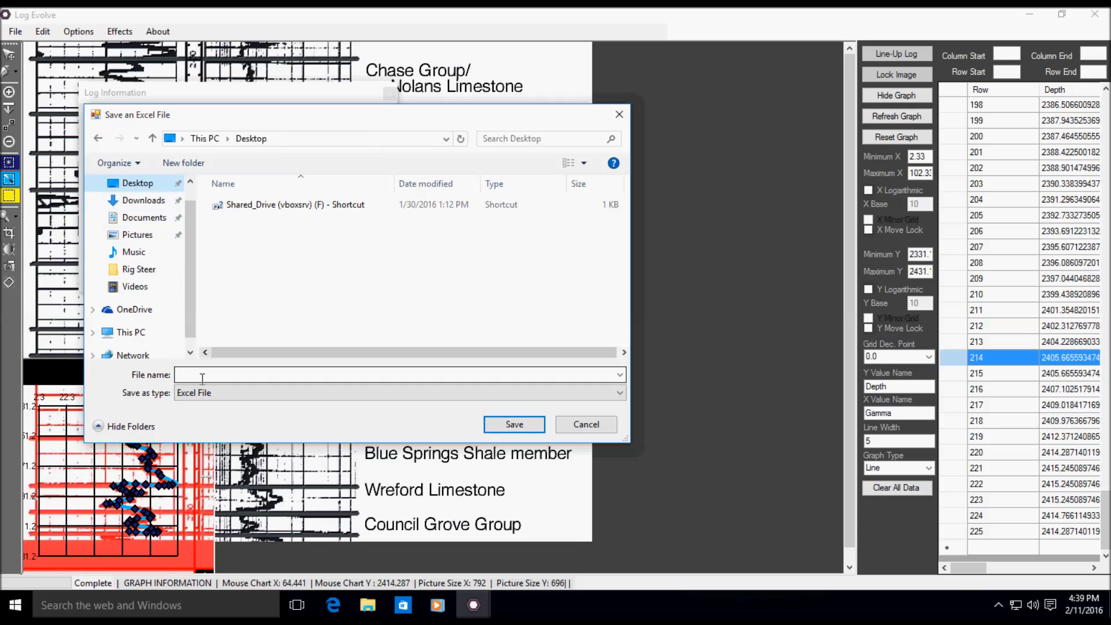
type("T")
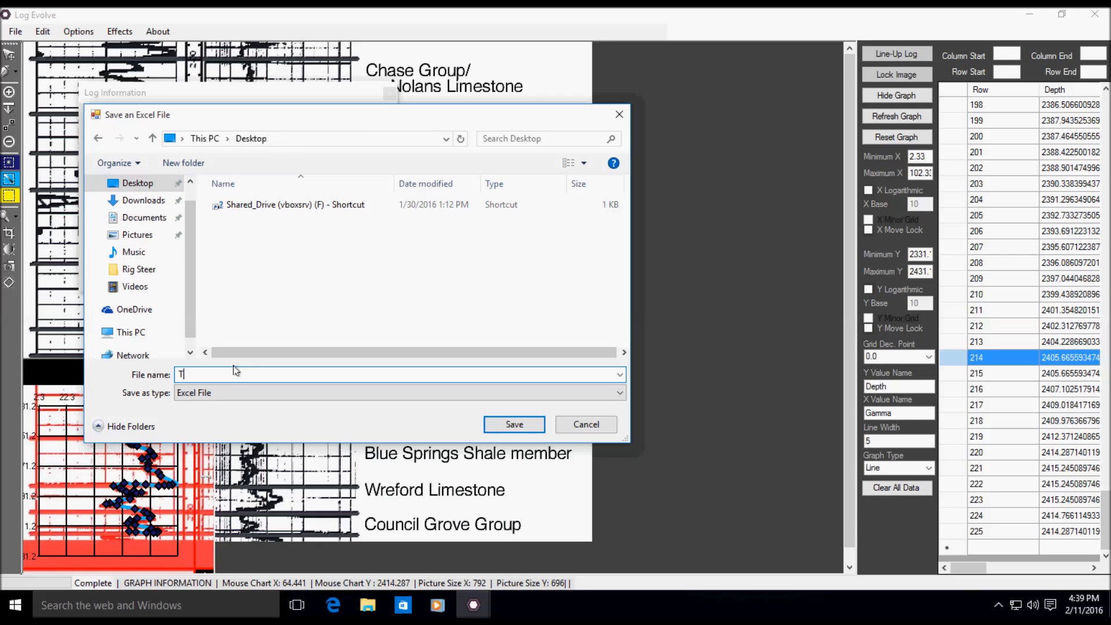
type("est Digi")
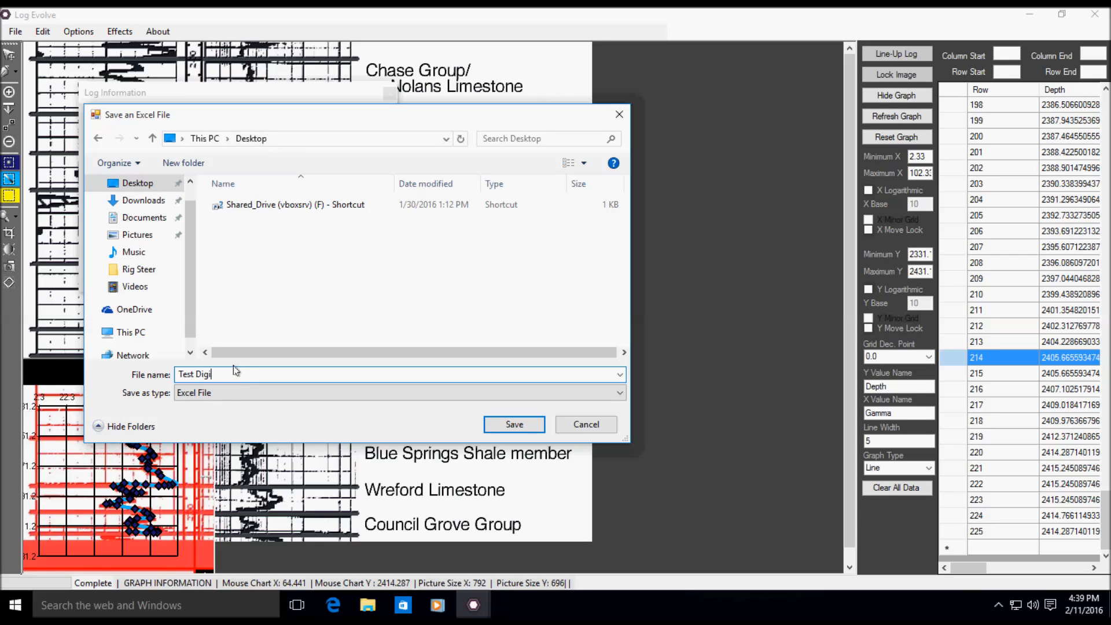
type("izing")
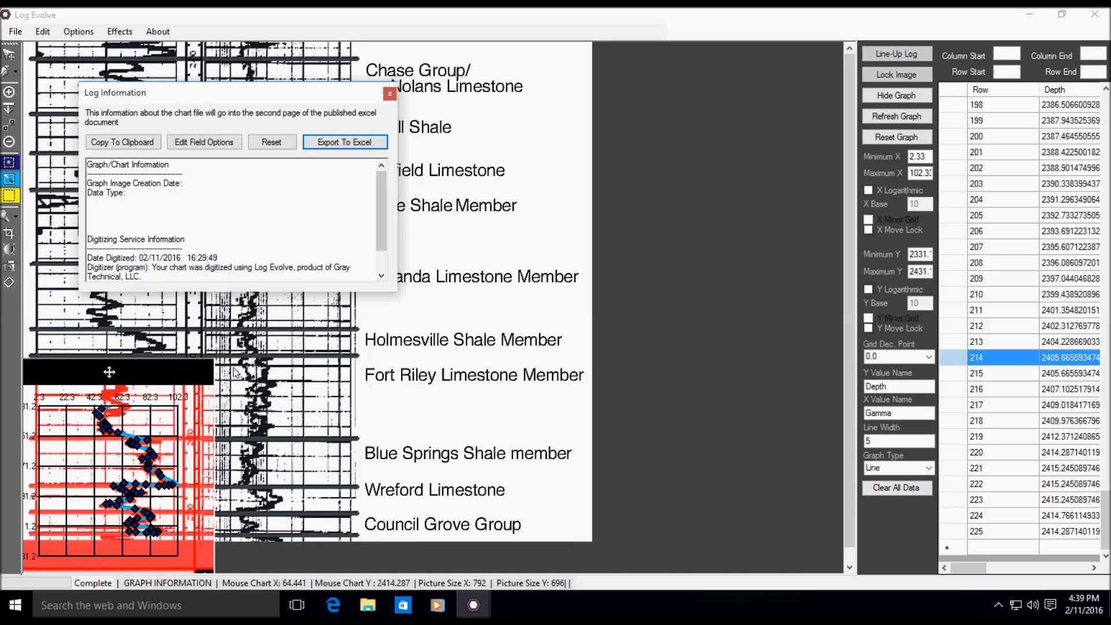
left_click(345, 142)
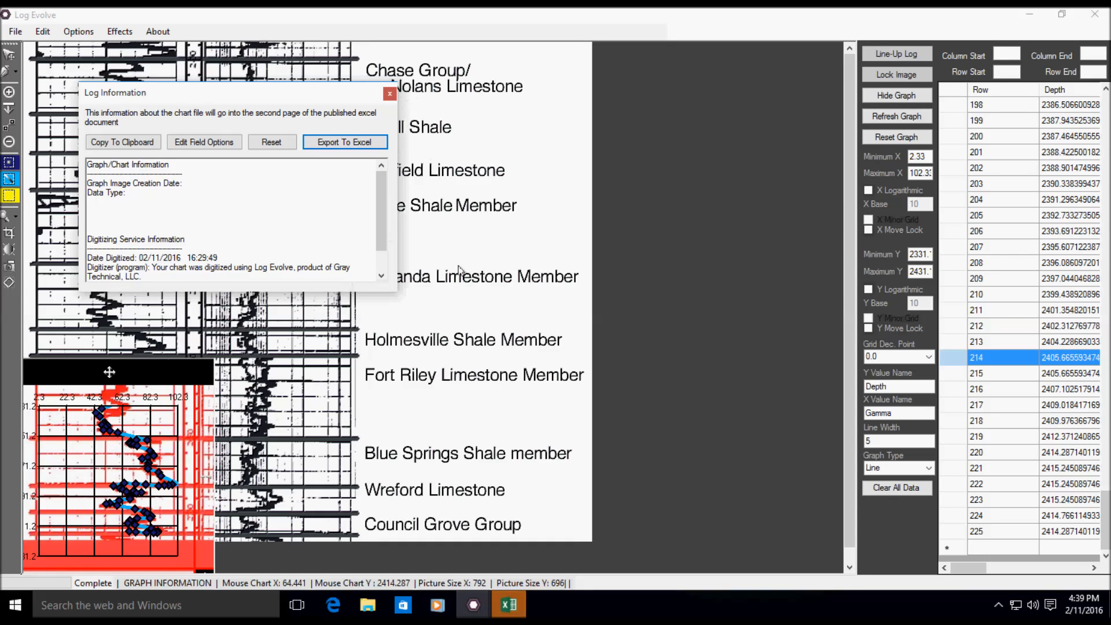
Inspect Sheet1's curve image, depth–gamma cells from B2 and original log image, then view Sheet2's log information.
left_click(344, 141)
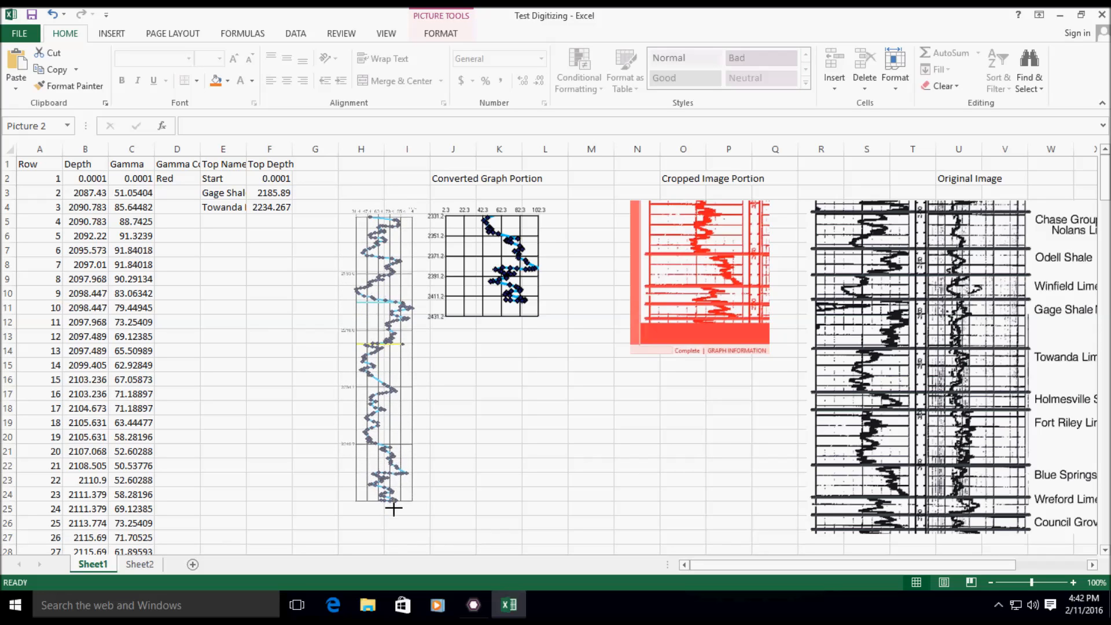
left_click(382, 354)
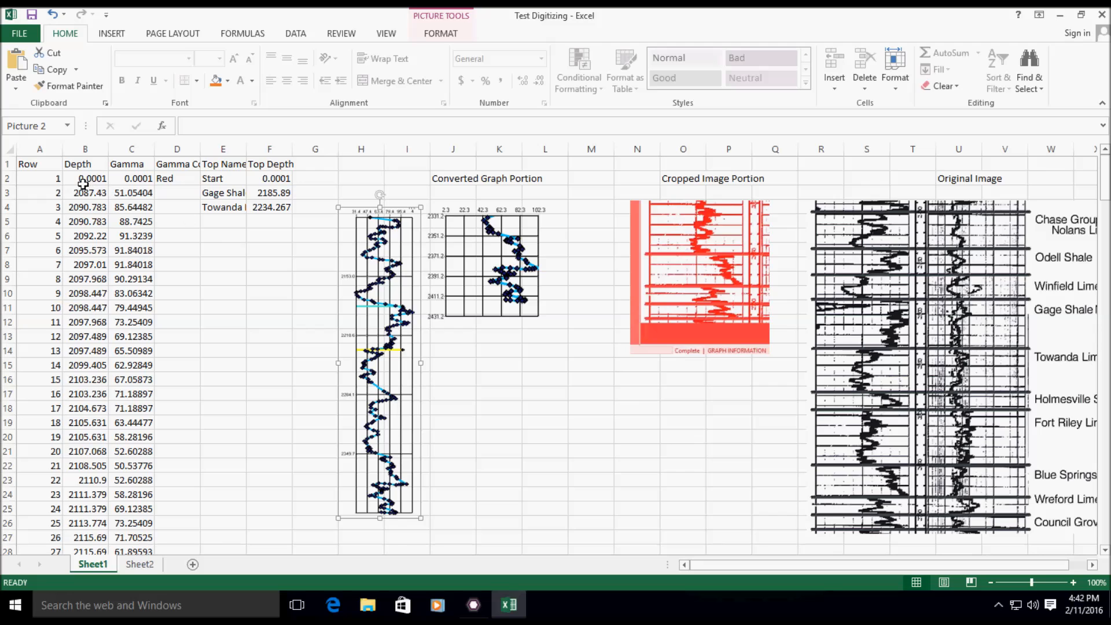
left_click(85, 178)
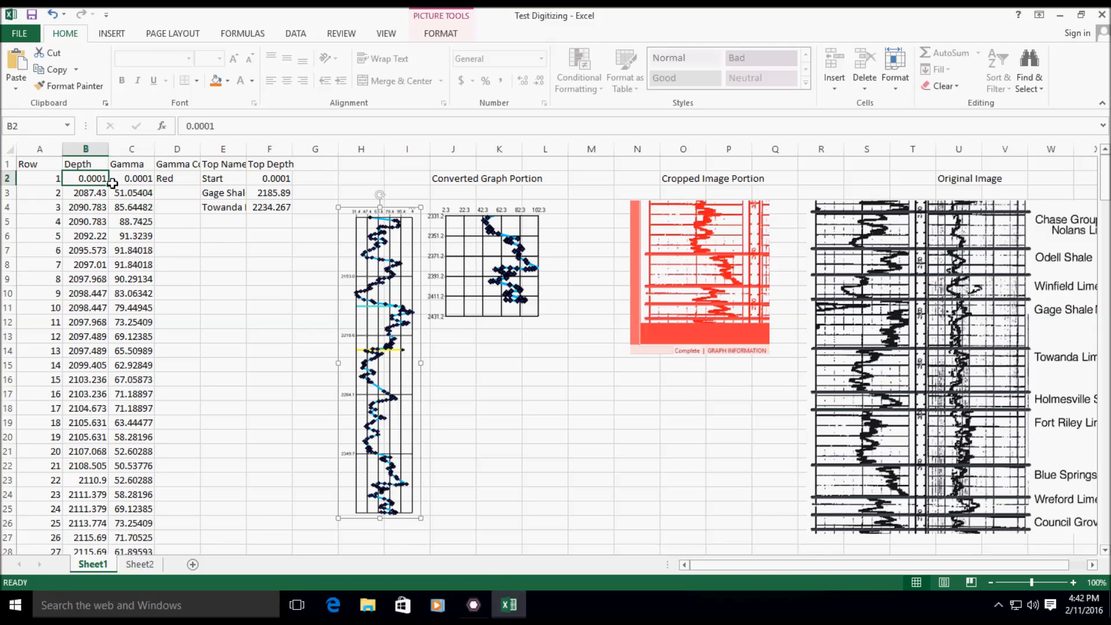
left_click_drag(86, 179, 131, 466)
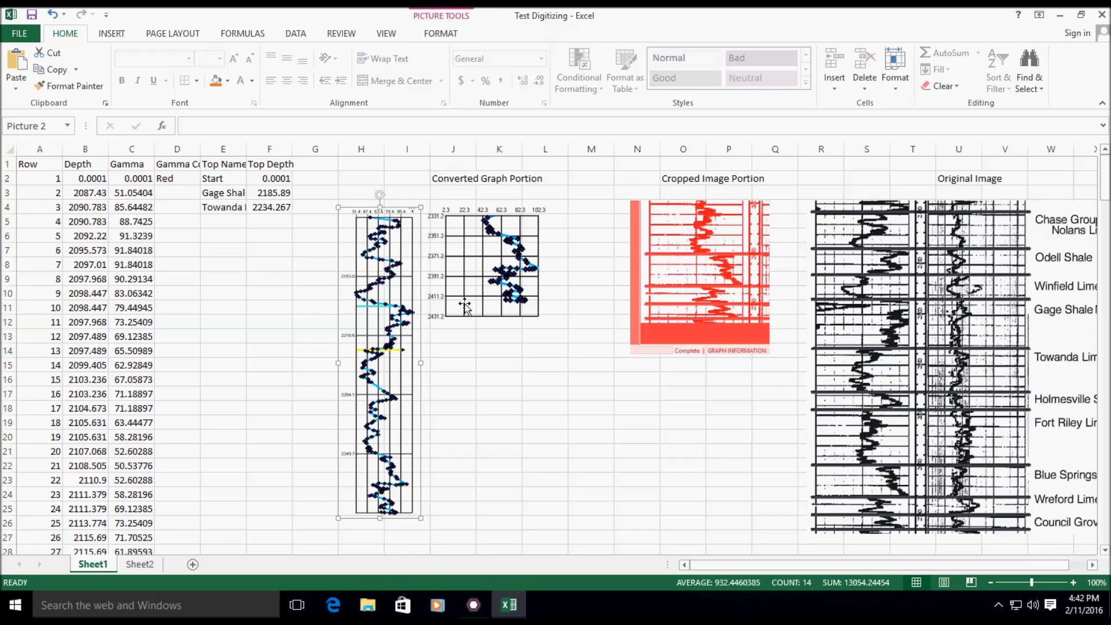
left_click(701, 275)
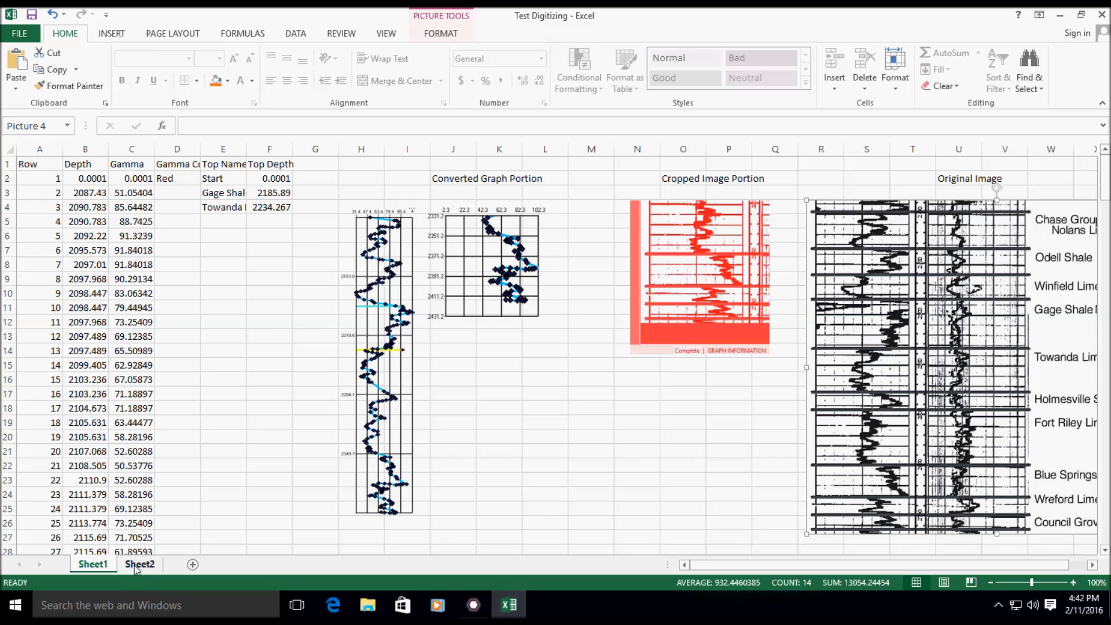
left_click(138, 565)
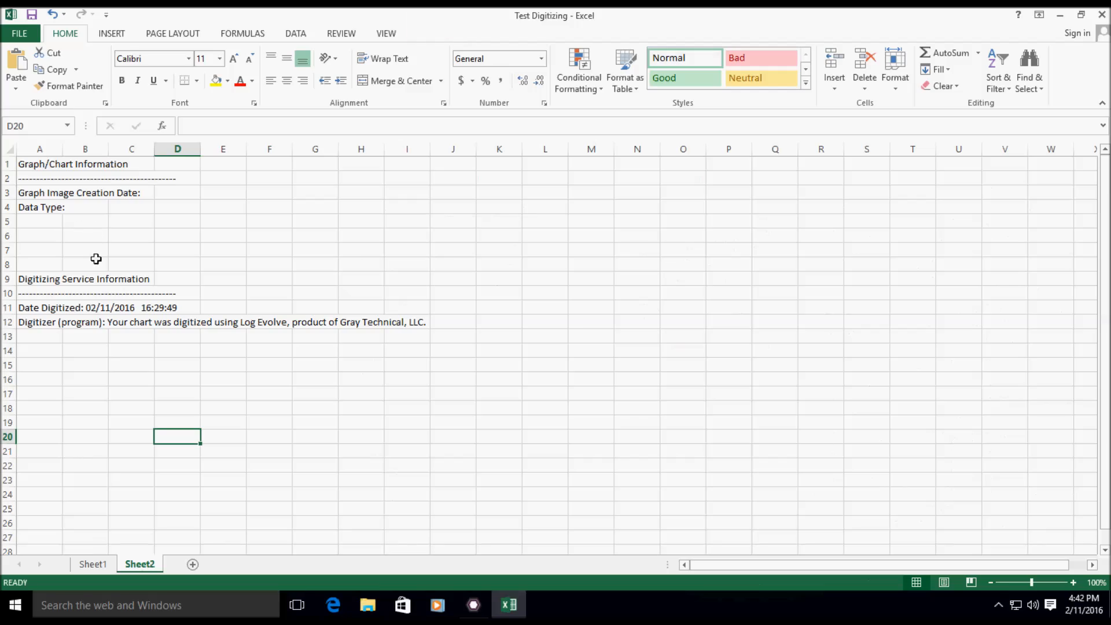